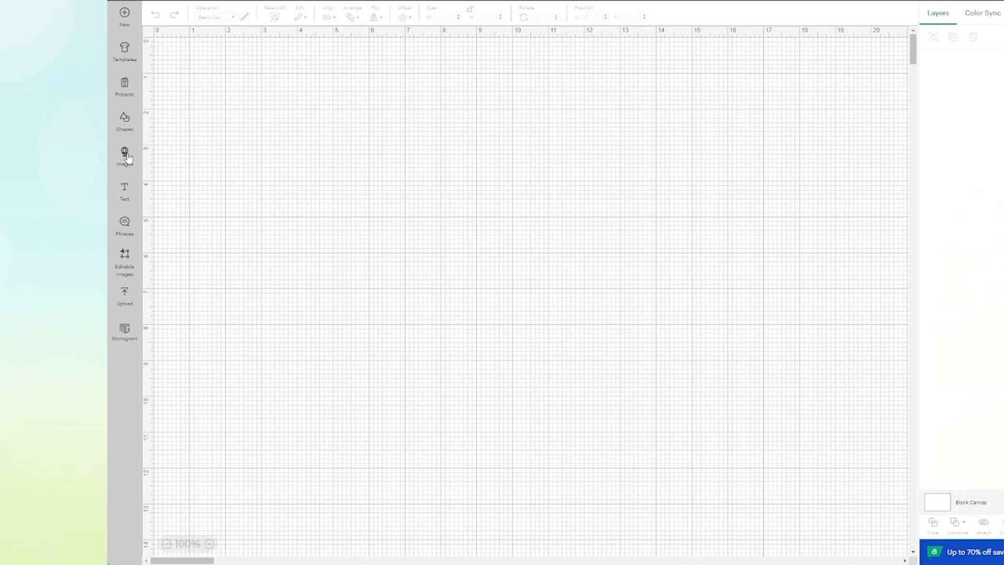
# - Add the free blue film-frame card image from the image library to the canvas
pyautogui.click(125, 153)
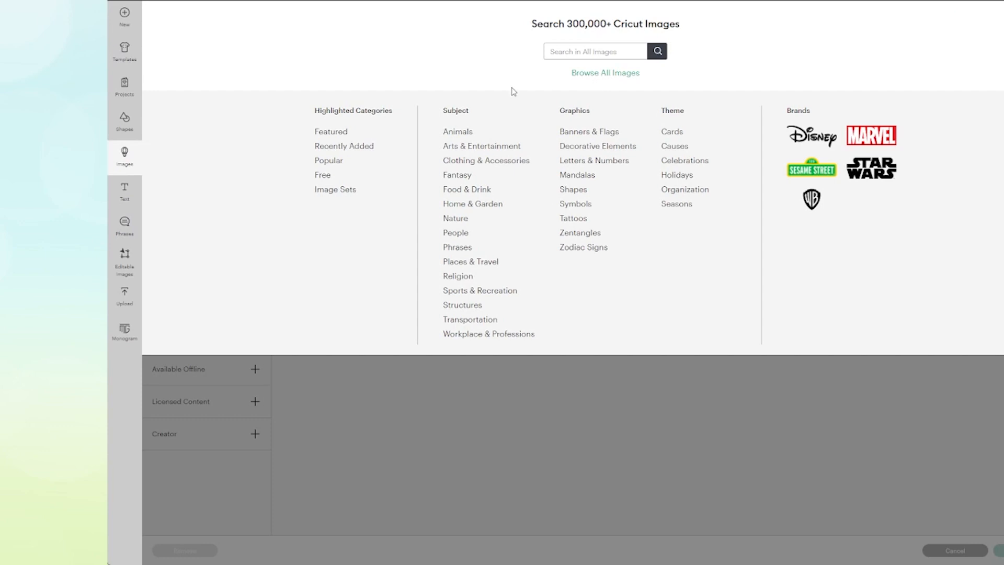
pyautogui.click(322, 175)
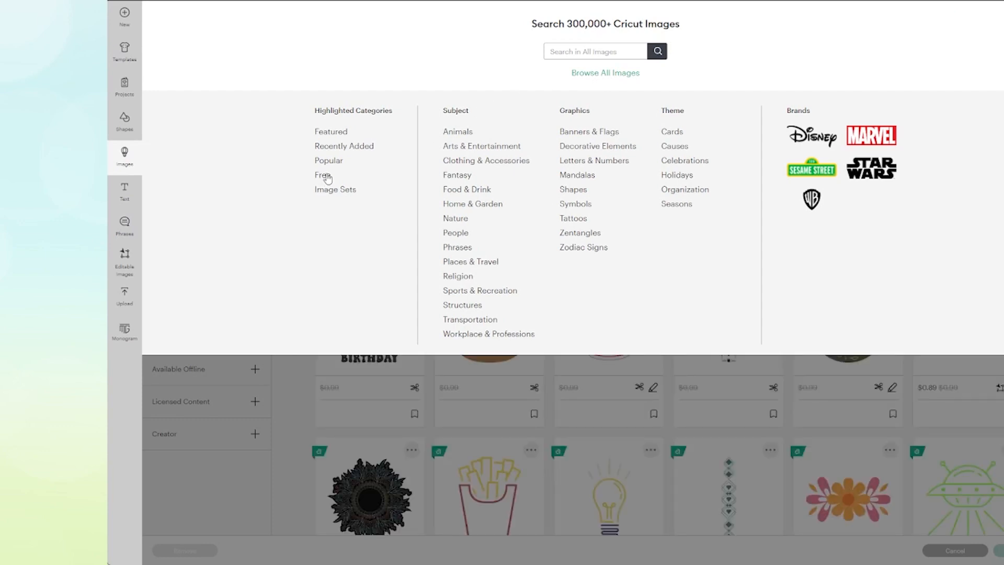
pyautogui.click(323, 175)
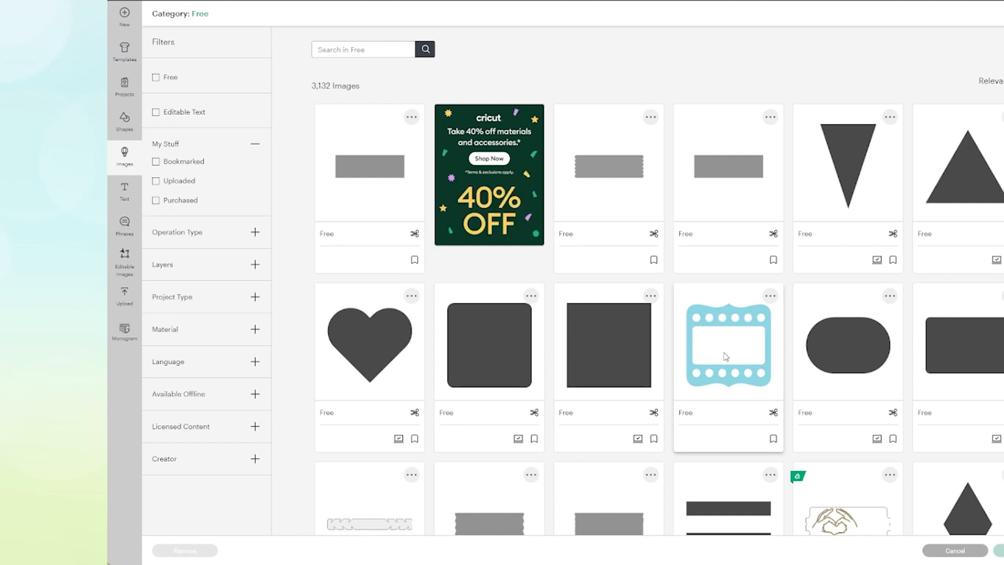
pyautogui.click(727, 355)
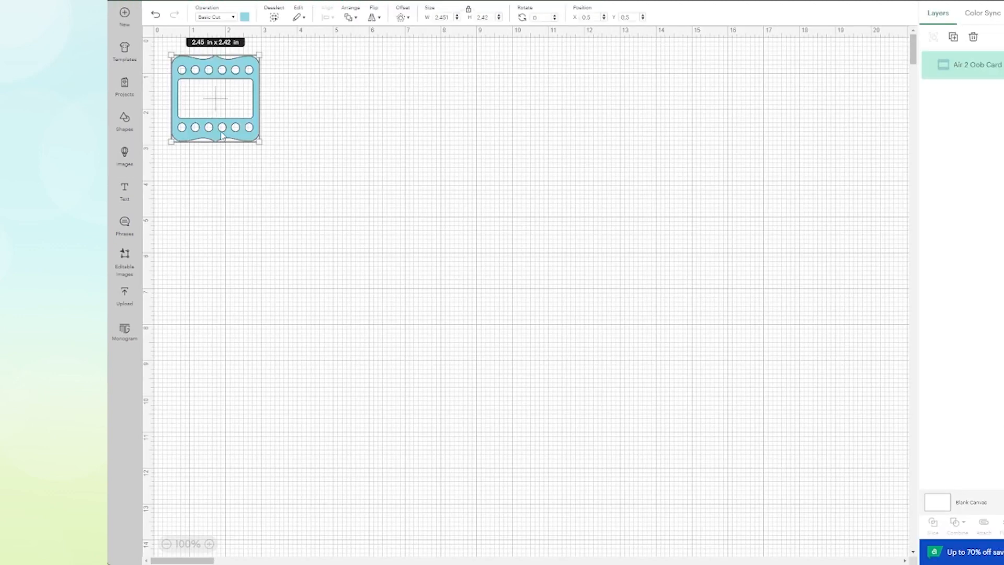
# - Move the film-frame card from the top-left corner to the canvas centre
pyautogui.moveTo(215, 99); pyautogui.dragTo(446, 187)
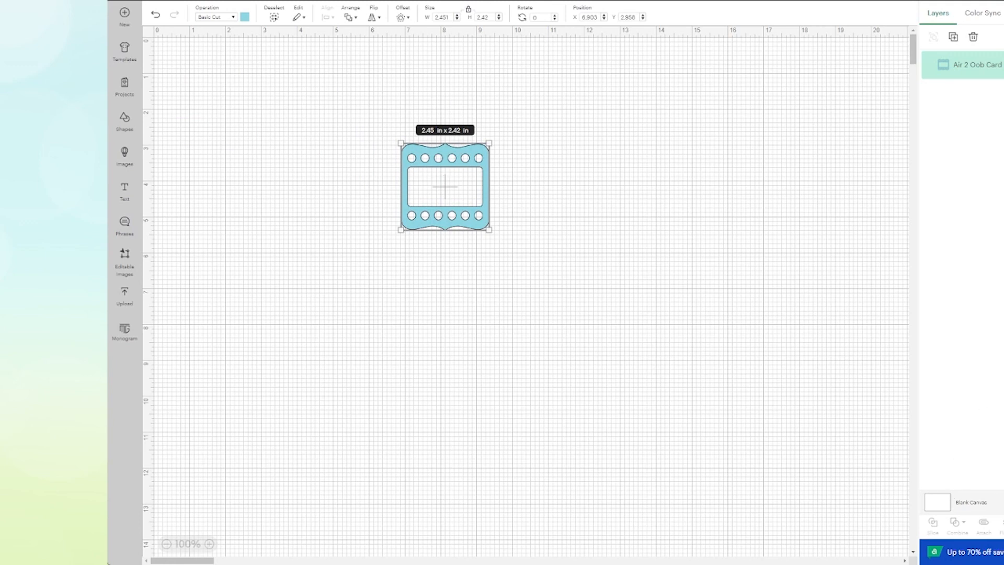
pyautogui.moveTo(678, 345)
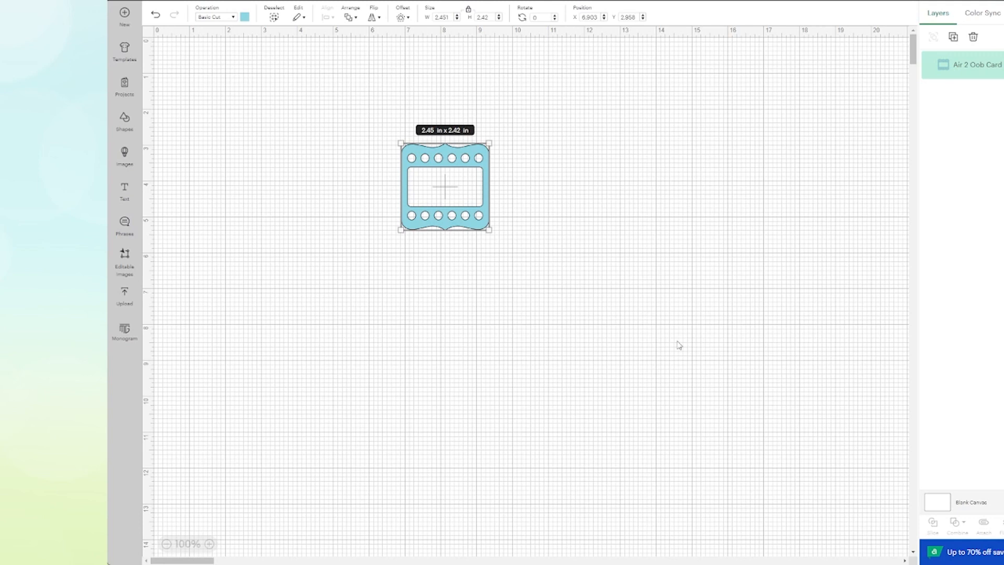
pyautogui.moveTo(461, 220)
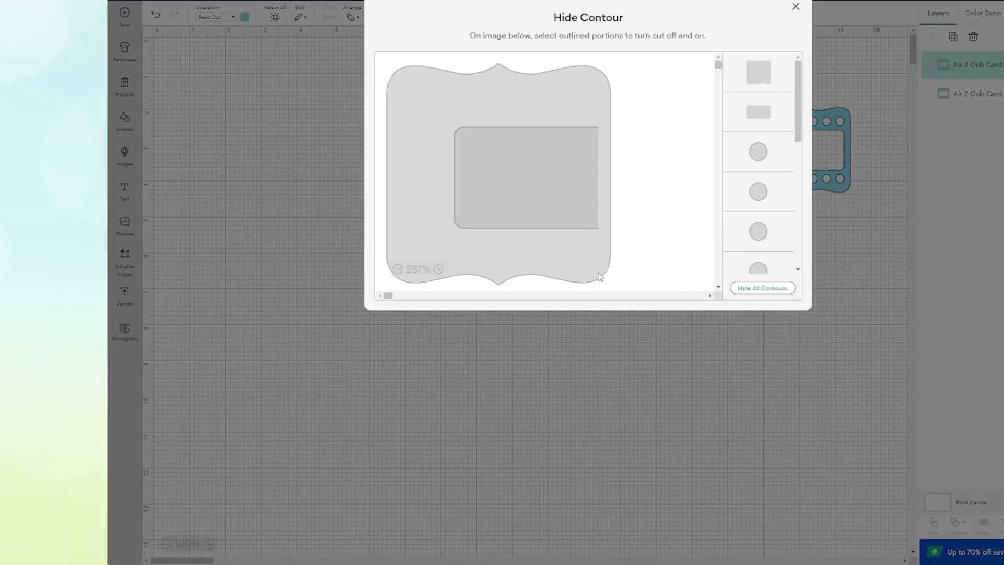
# - Hide all inner contours so the card becomes a solid blue scalloped shape
pyautogui.click(763, 287)
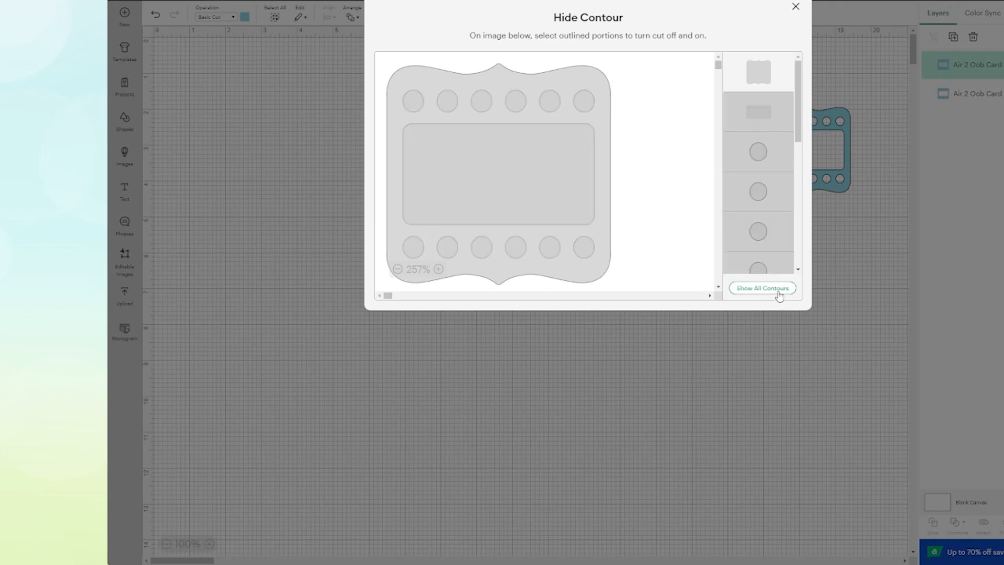
pyautogui.moveTo(792, 18)
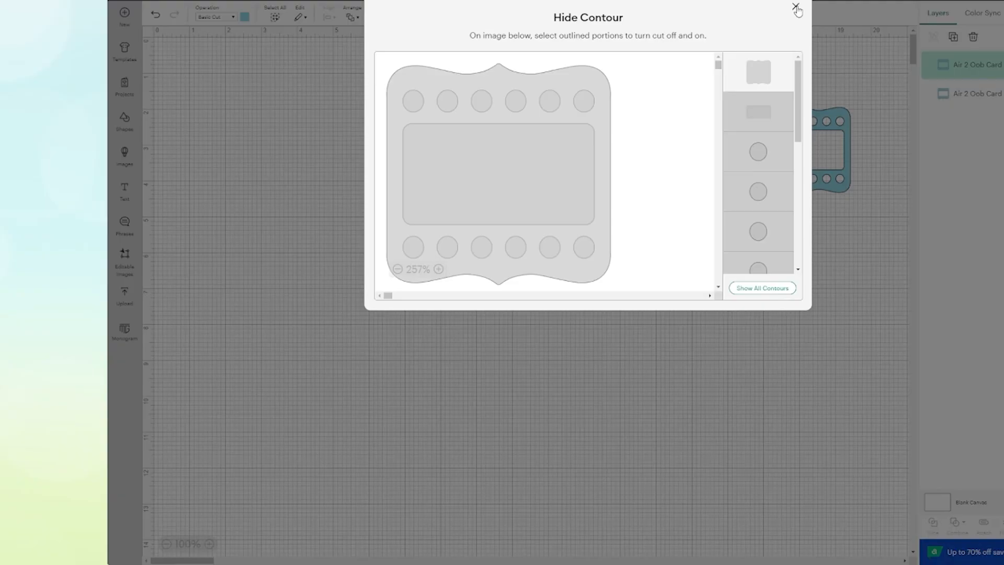
pyautogui.click(797, 10)
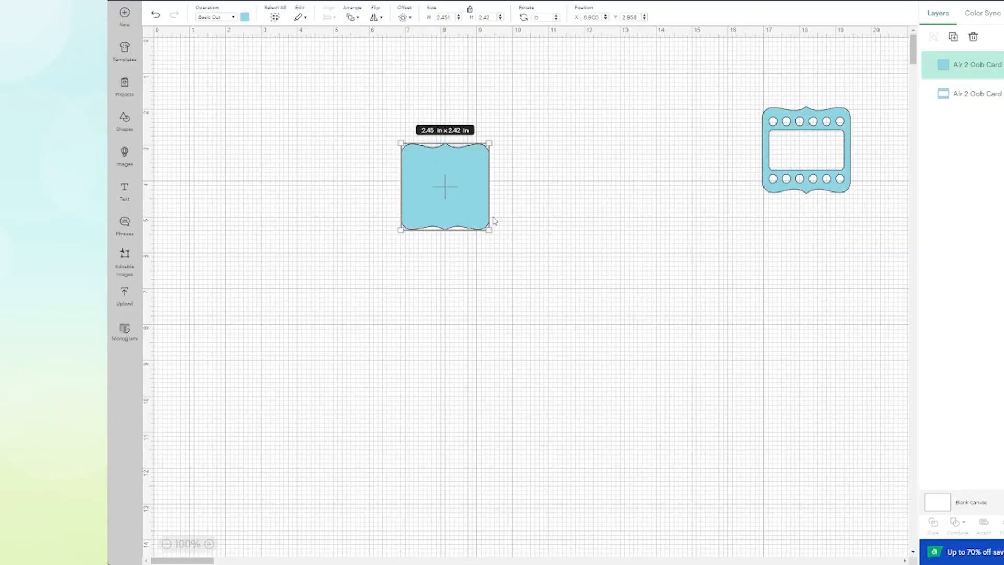
pyautogui.moveTo(516, 242)
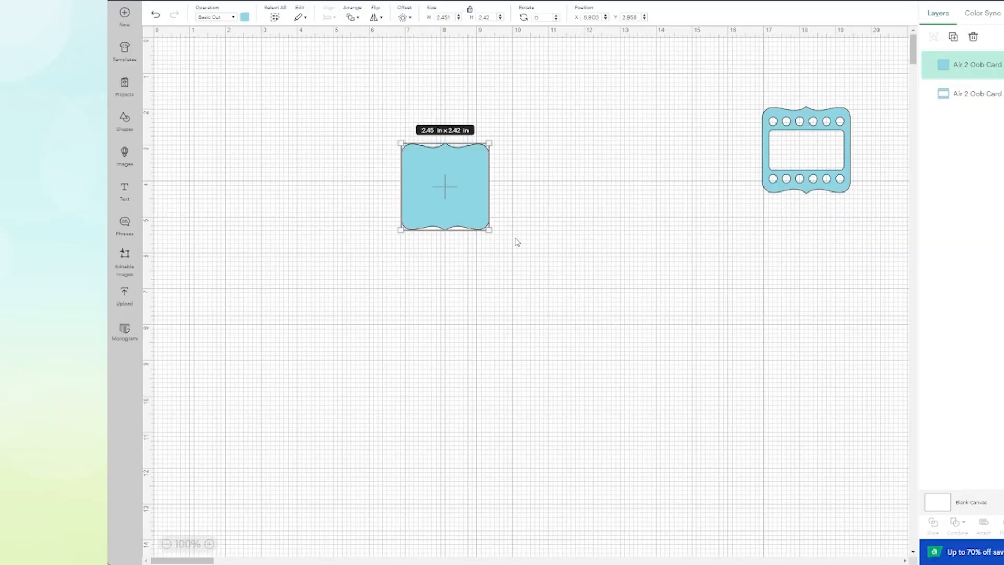
pyautogui.moveTo(547, 188)
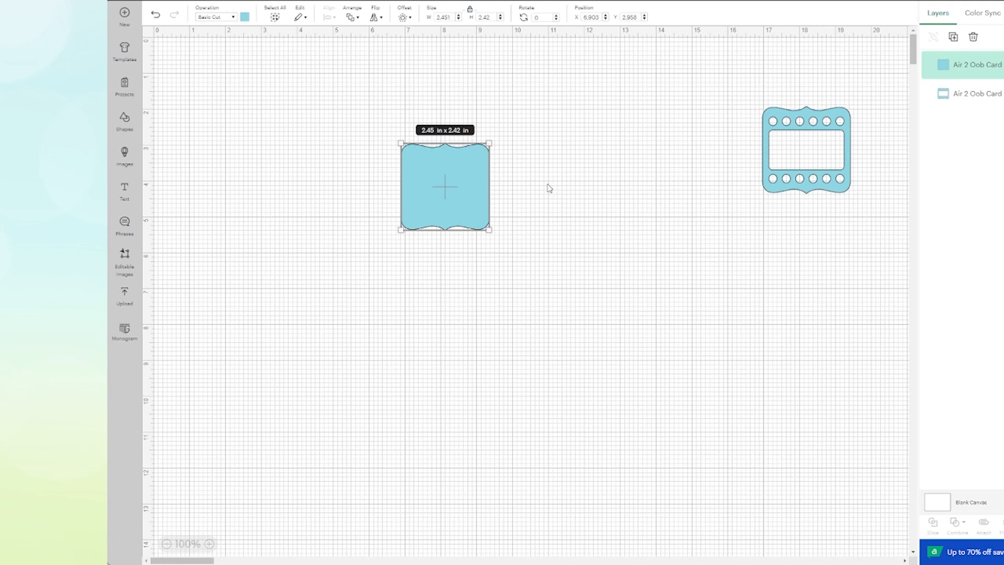
pyautogui.moveTo(546, 190)
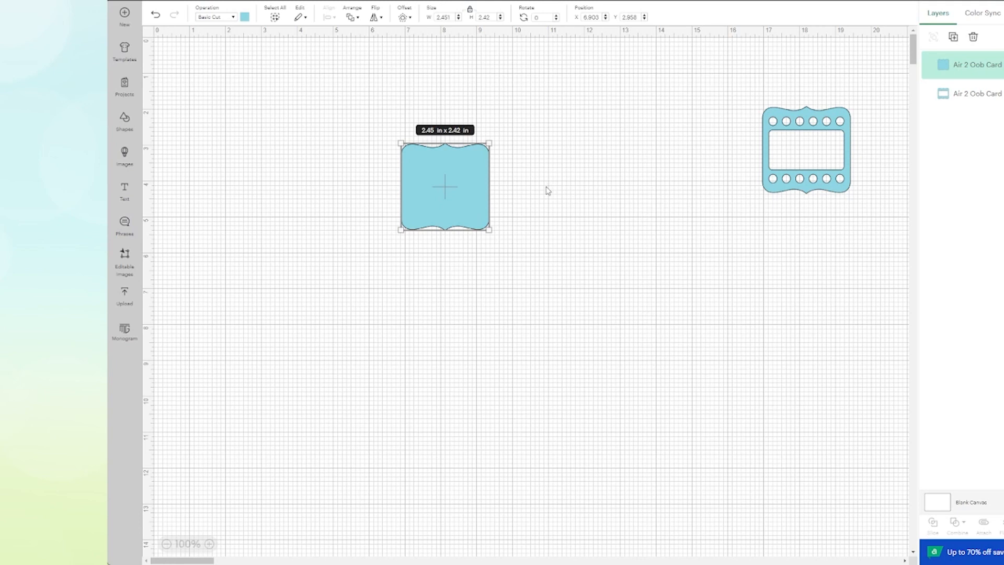
pyautogui.moveTo(429, 179)
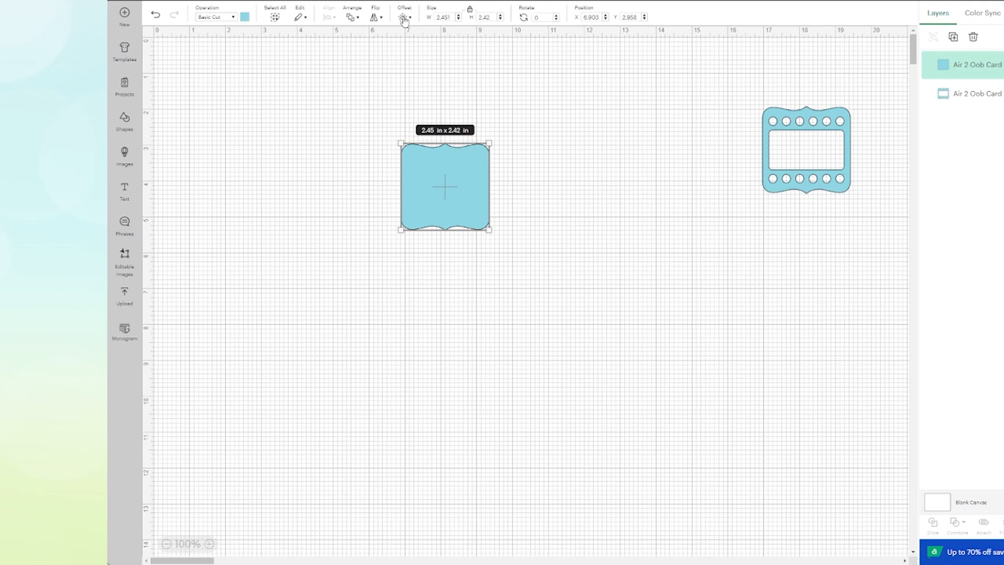
# - Create a 0.125 in offset around the silhouette and colour it white
pyautogui.click(402, 17)
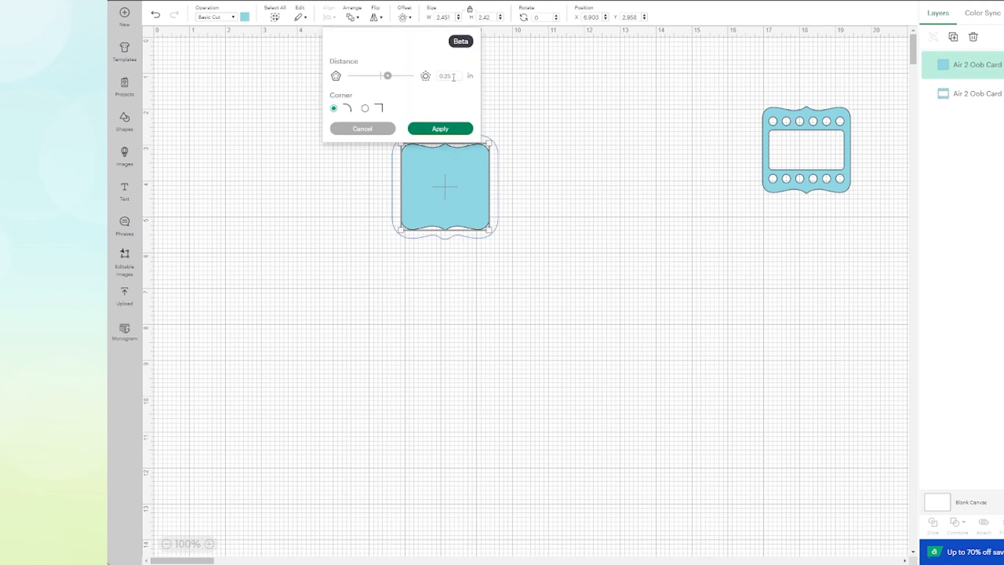
pyautogui.click(448, 75)
pyautogui.write('0.13')
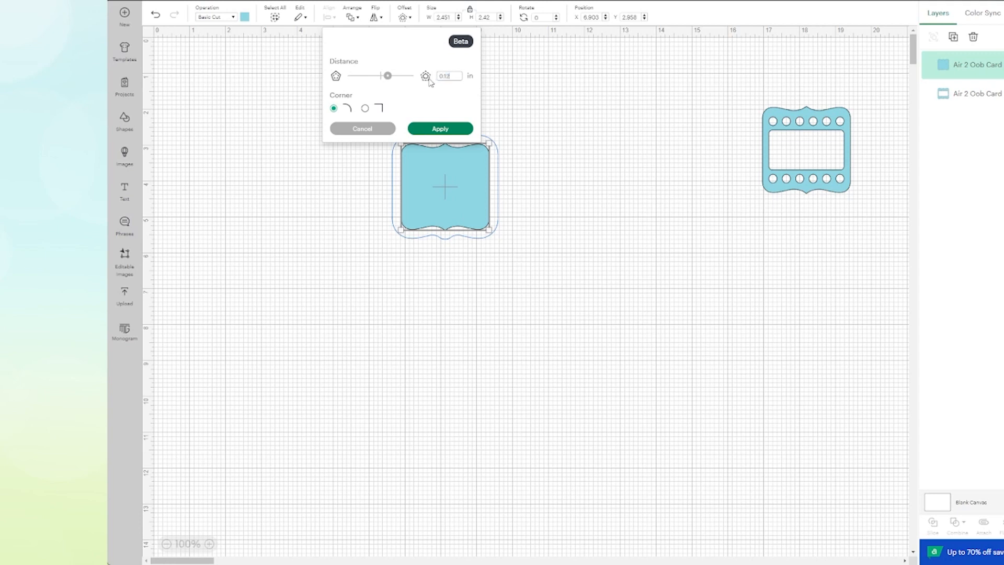
pyautogui.moveTo(388, 76); pyautogui.dragTo(384, 75)
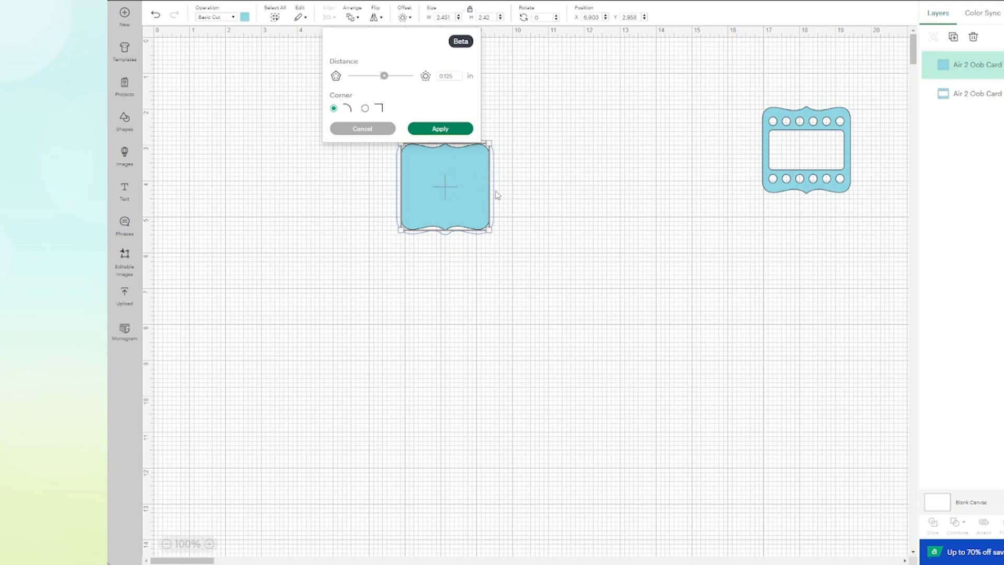
pyautogui.click(439, 129)
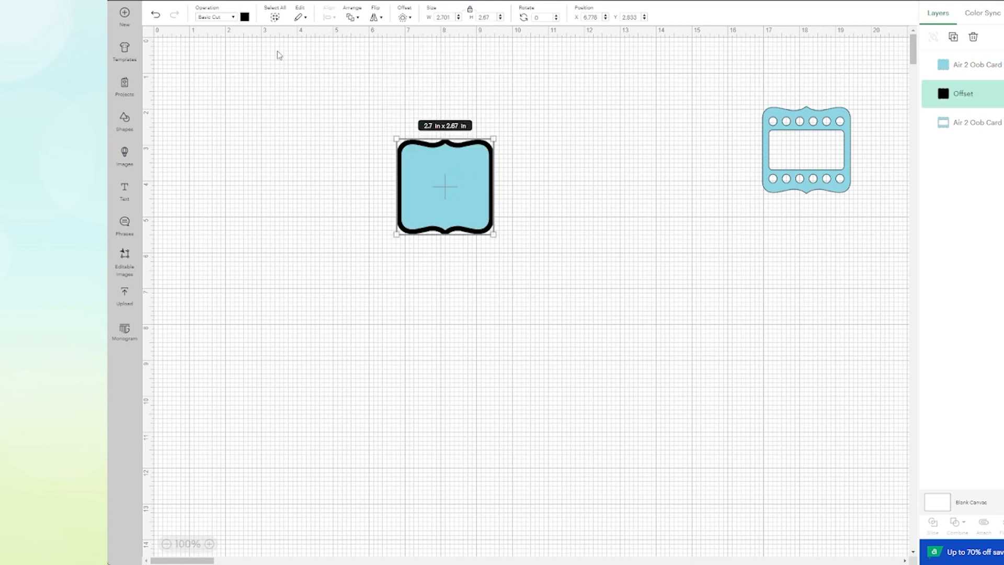
pyautogui.click(243, 17)
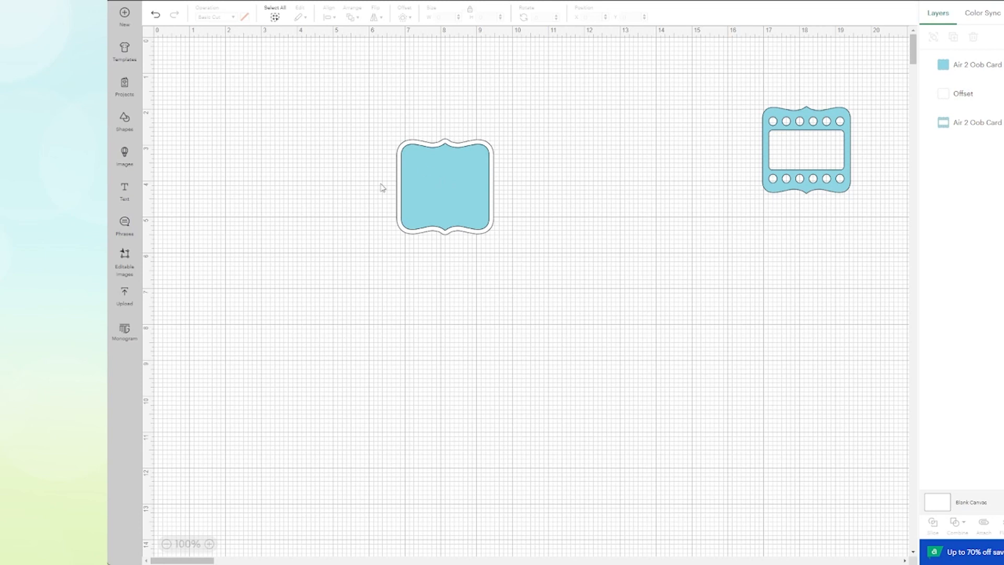
pyautogui.moveTo(443, 187)
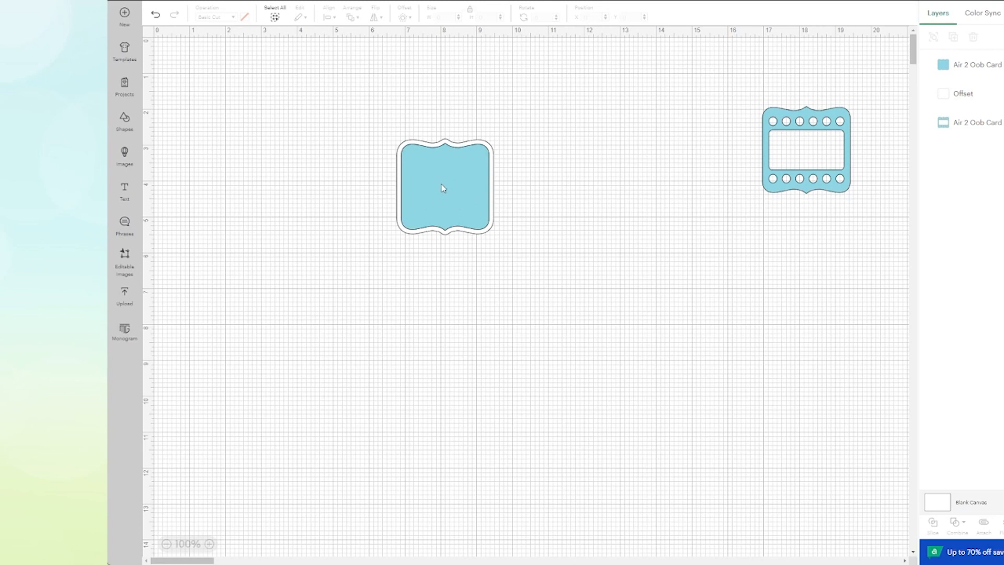
# - Show all contours on the blue card again inside its white border
pyautogui.click(443, 187)
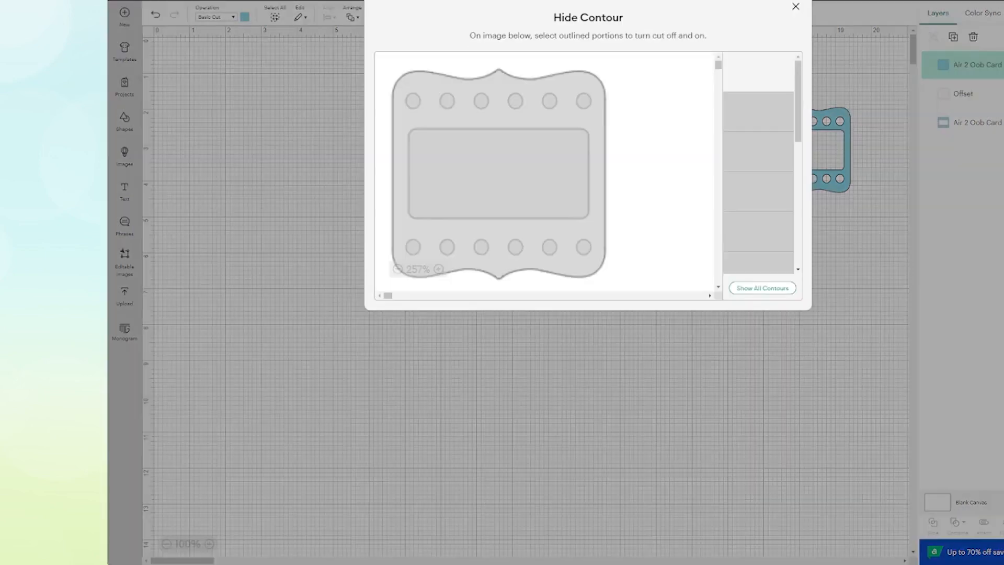
pyautogui.click(762, 288)
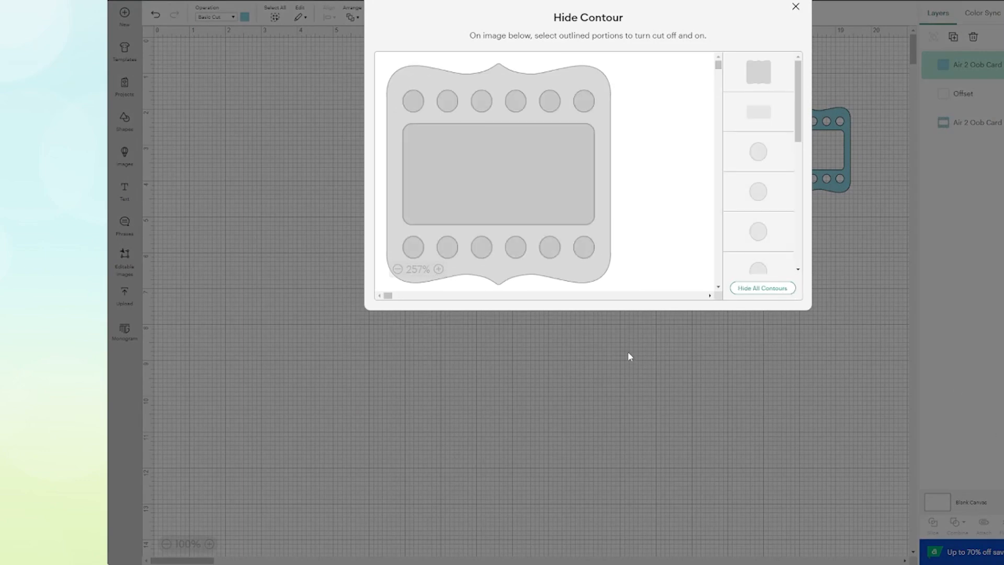
pyautogui.click(796, 7)
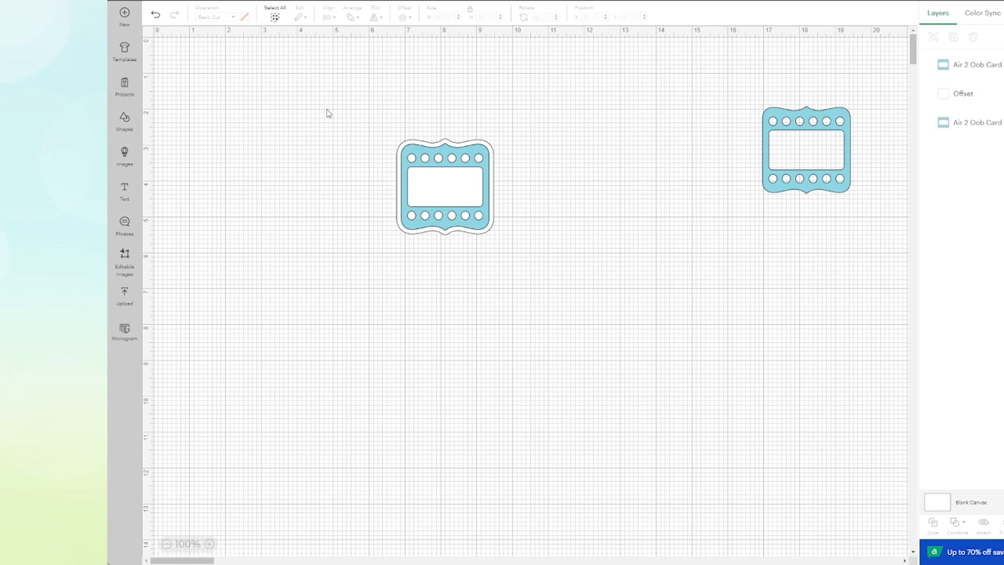
# - Flatten the card with its border into a 2.7 × 2.87 in print-then-cut sticker placed left of centre
pyautogui.moveTo(326, 110); pyautogui.dragTo(552, 262)
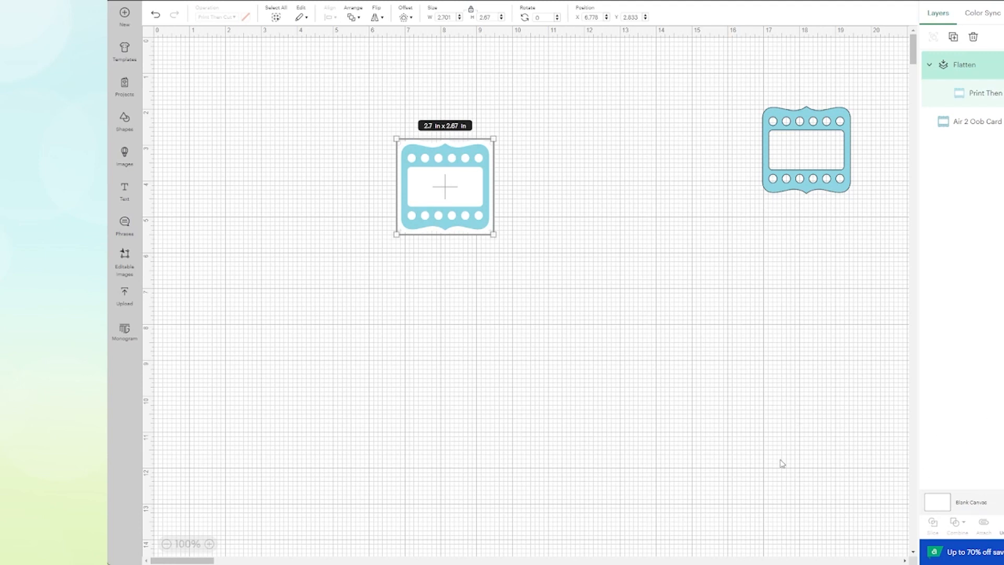
pyautogui.moveTo(428, 186)
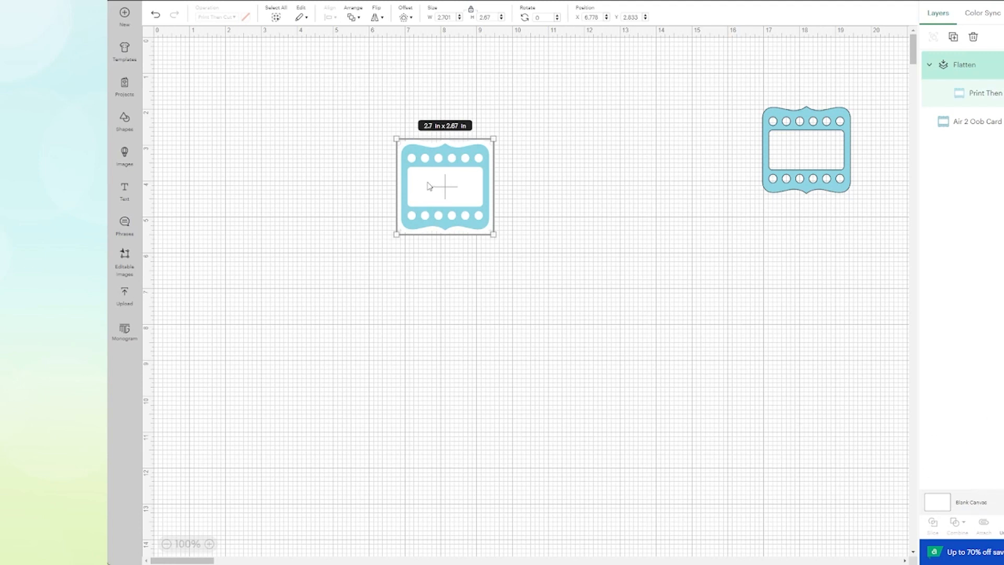
pyautogui.moveTo(445, 186); pyautogui.dragTo(380, 118)
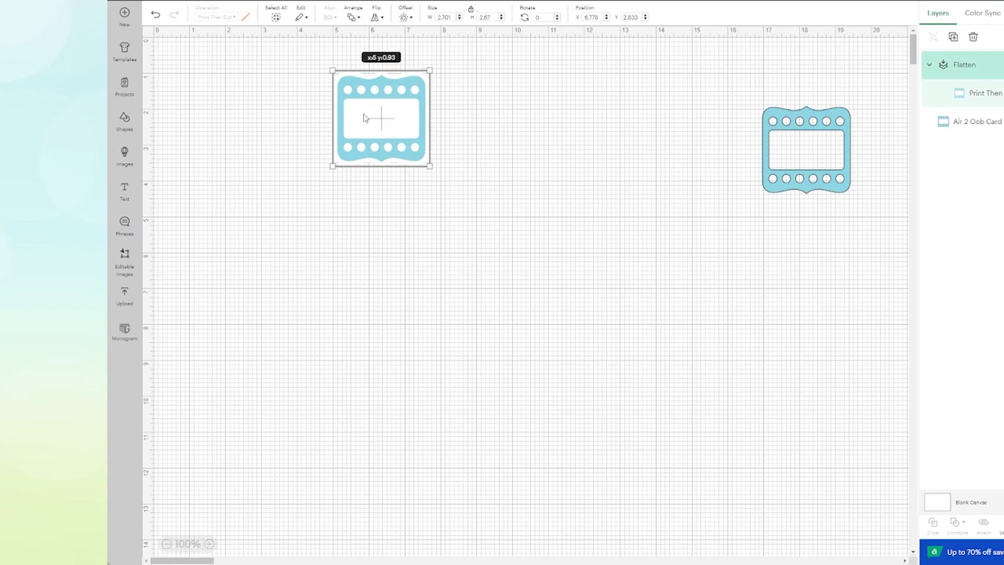
pyautogui.moveTo(380, 118); pyautogui.dragTo(378, 142)
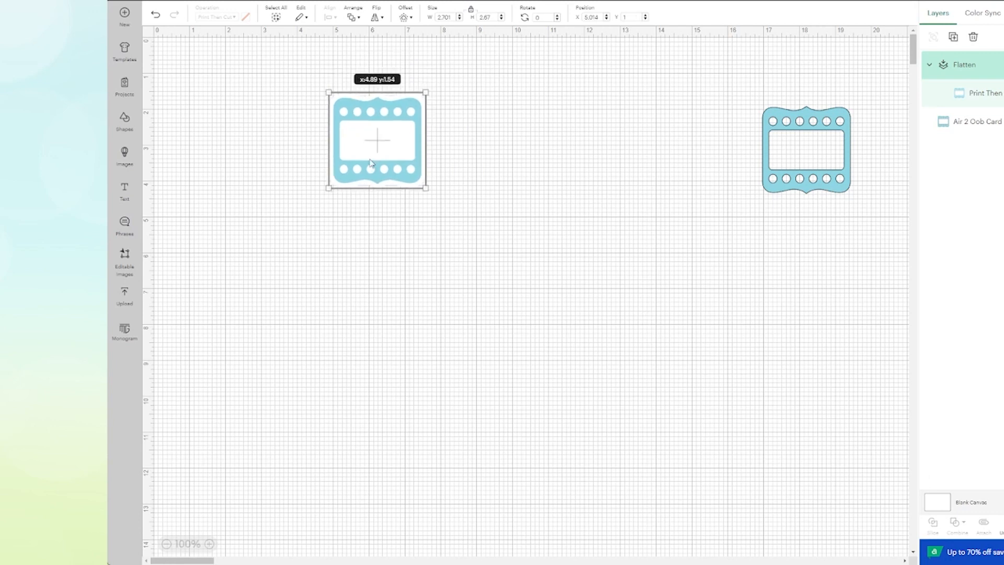
pyautogui.moveTo(376, 142); pyautogui.dragTo(360, 197)
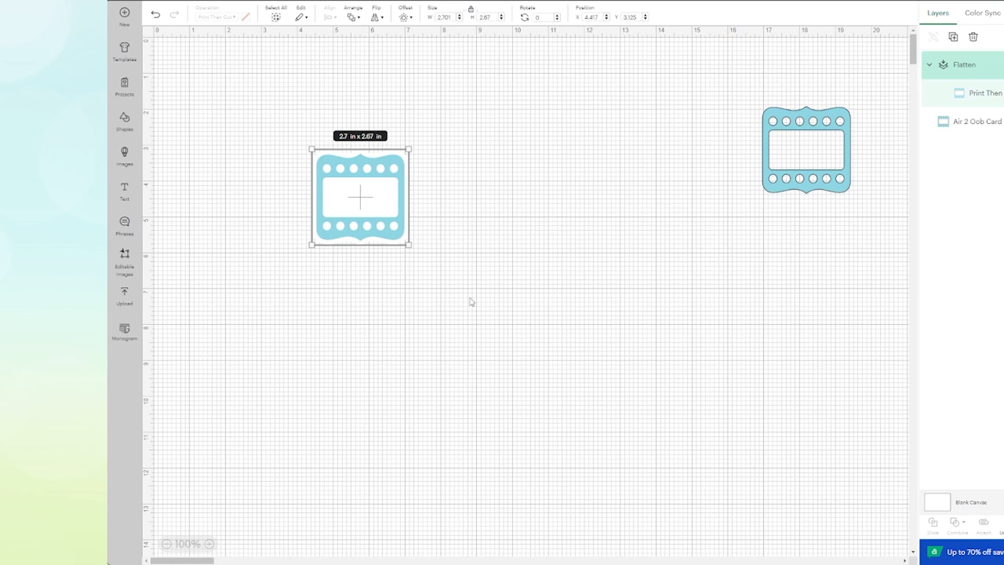
pyautogui.moveTo(952, 476)
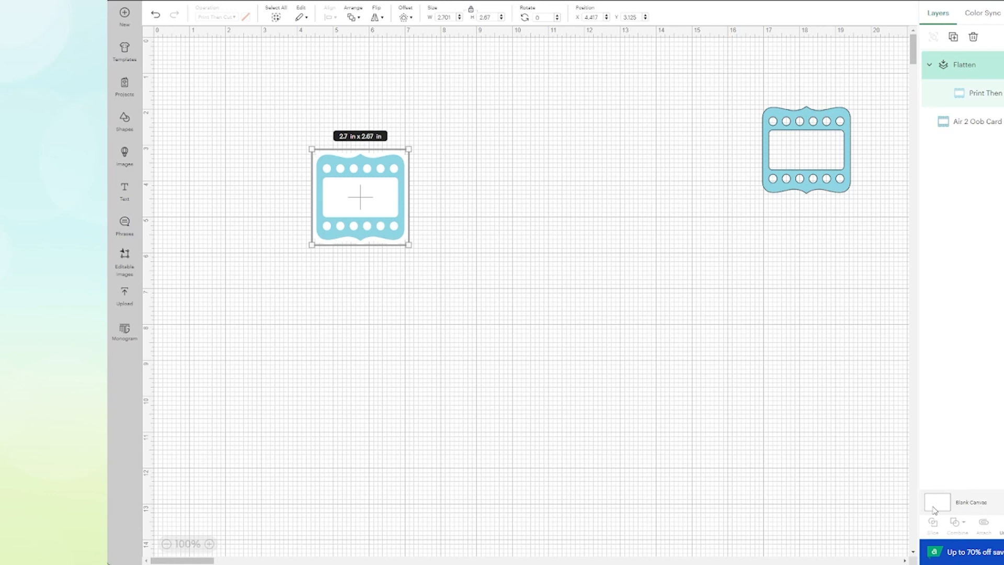
# - Colour the blank canvas yellow and move the label toward the upper left
pyautogui.click(509, 277)
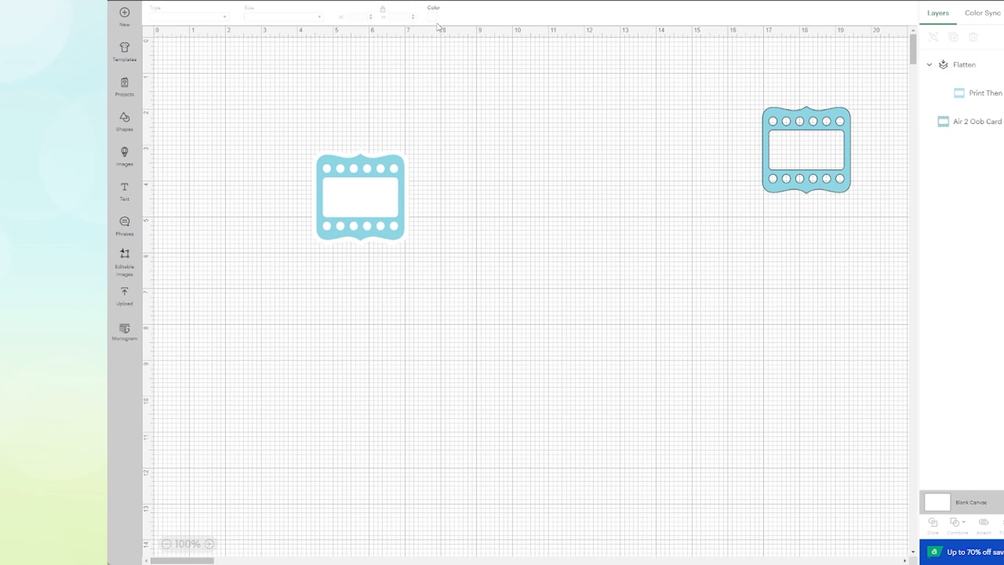
pyautogui.click(434, 13)
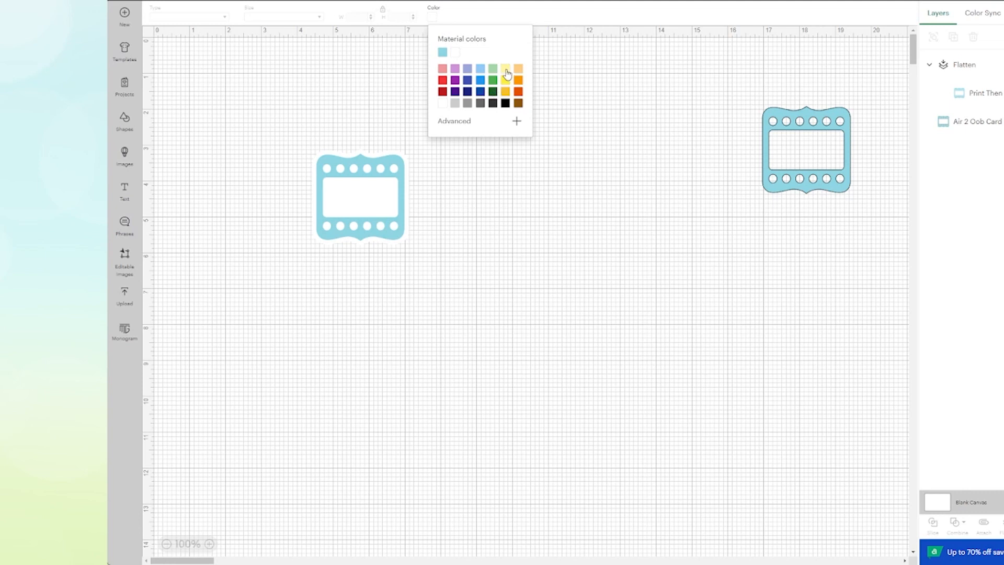
pyautogui.click(505, 81)
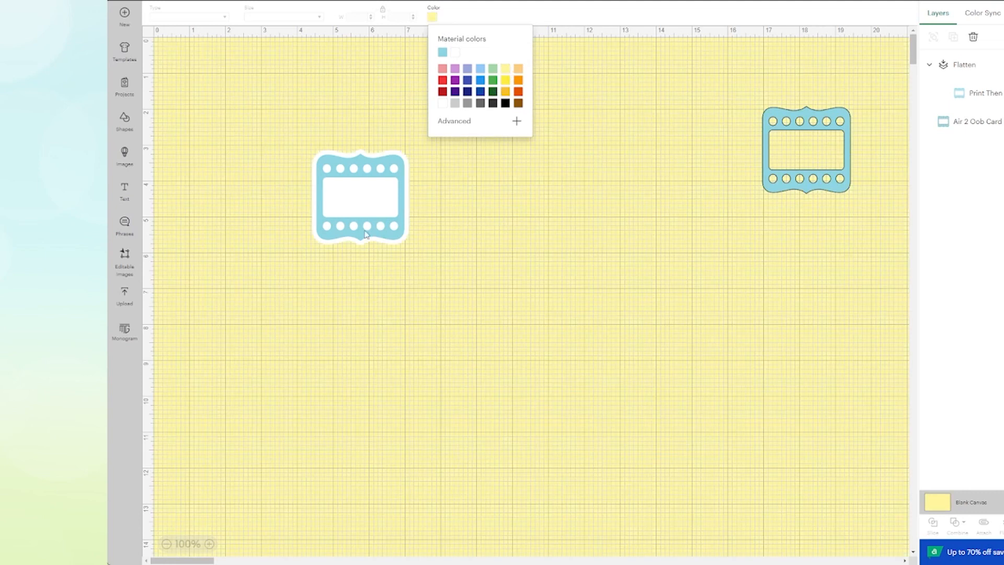
pyautogui.moveTo(362, 198); pyautogui.dragTo(319, 141)
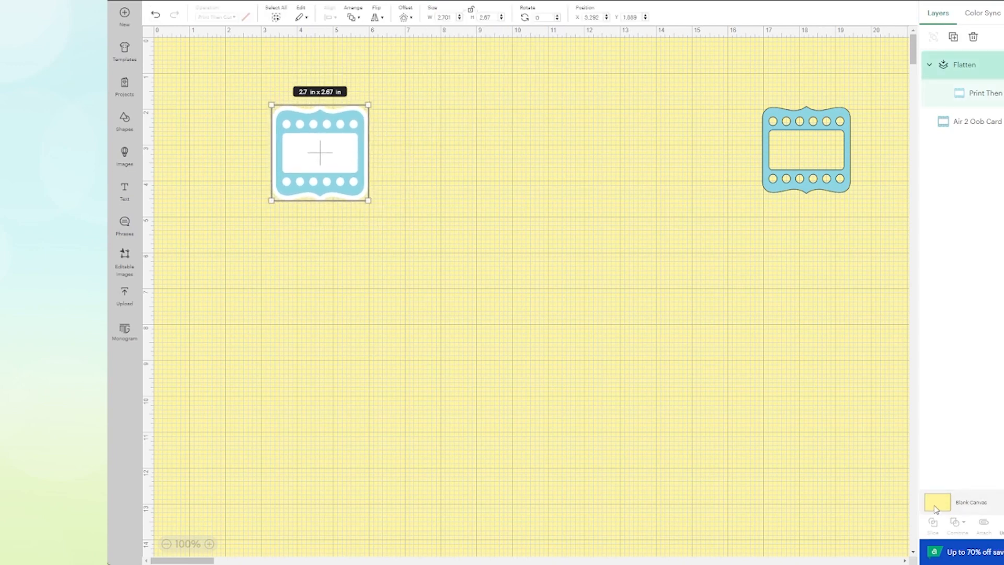
pyautogui.moveTo(358, 159)
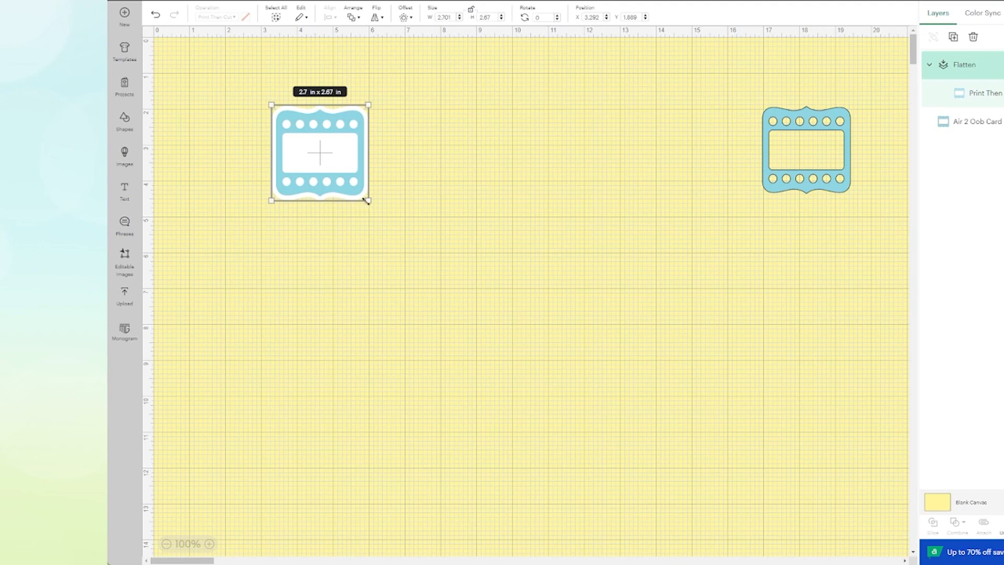
# - Place the label near the canvas top-left and reshape it into a smaller wide strip
pyautogui.moveTo(318, 152); pyautogui.dragTo(307, 142)
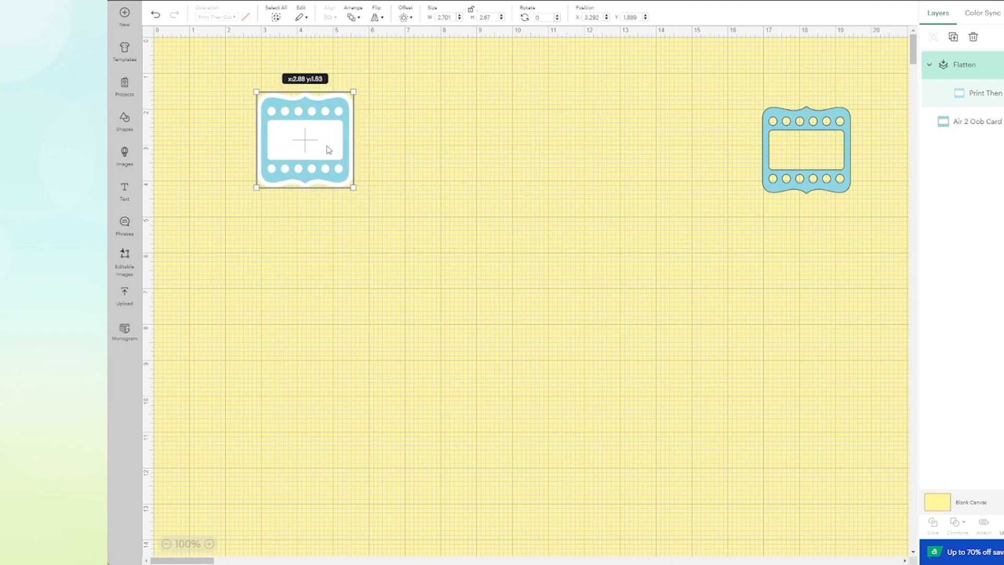
pyautogui.moveTo(327, 147); pyautogui.dragTo(296, 134)
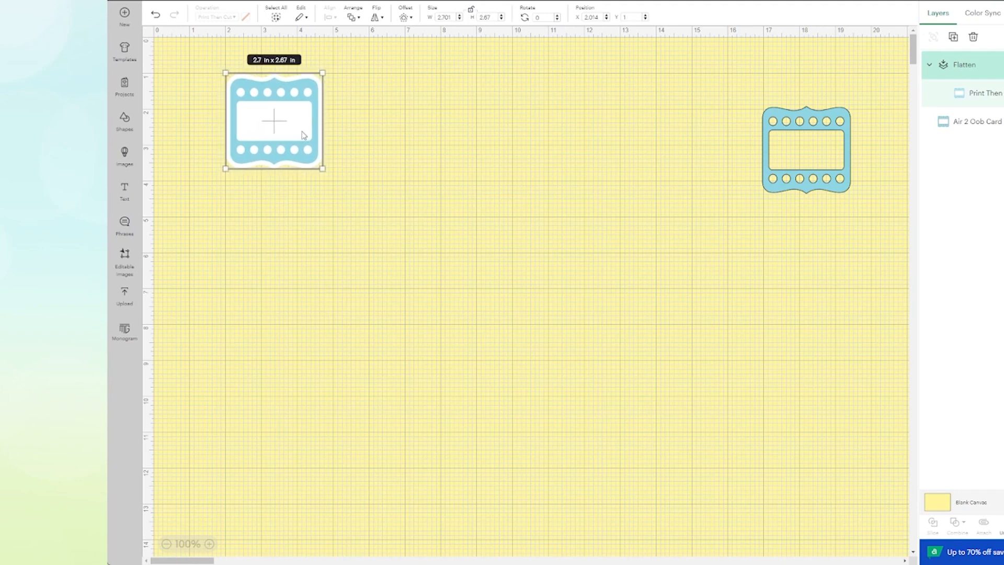
pyautogui.moveTo(295, 121)
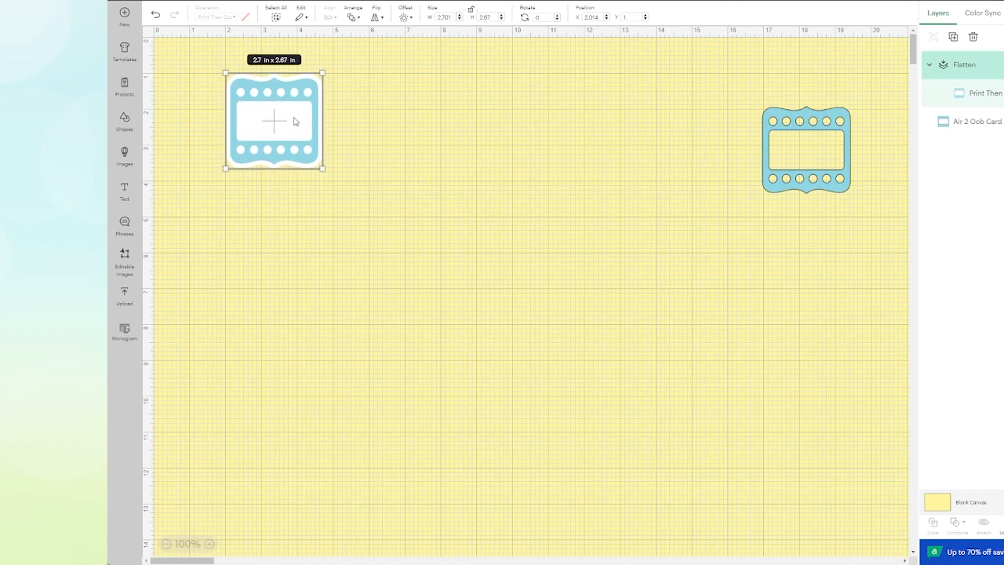
pyautogui.moveTo(477, 27)
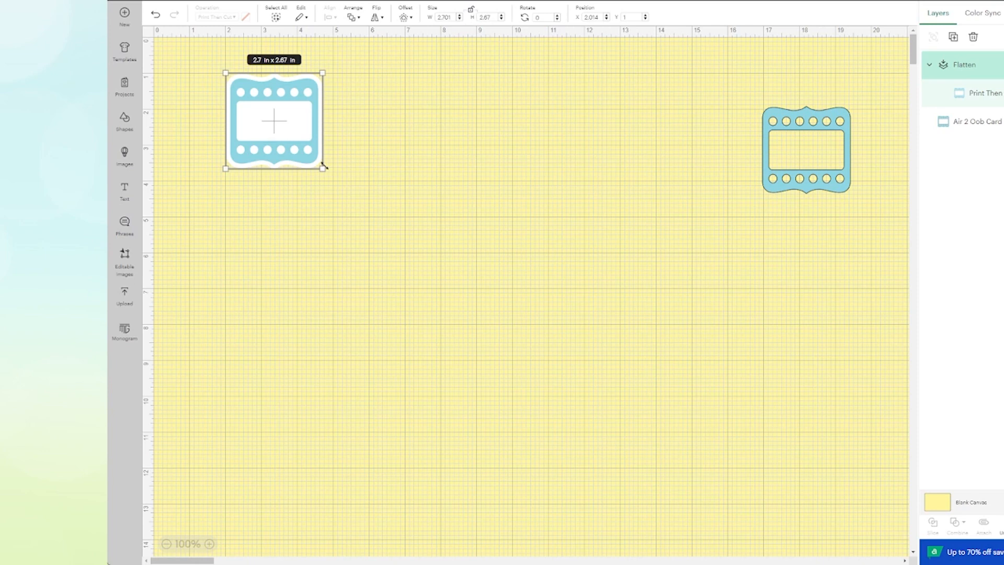
pyautogui.moveTo(324, 167); pyautogui.dragTo(294, 141)
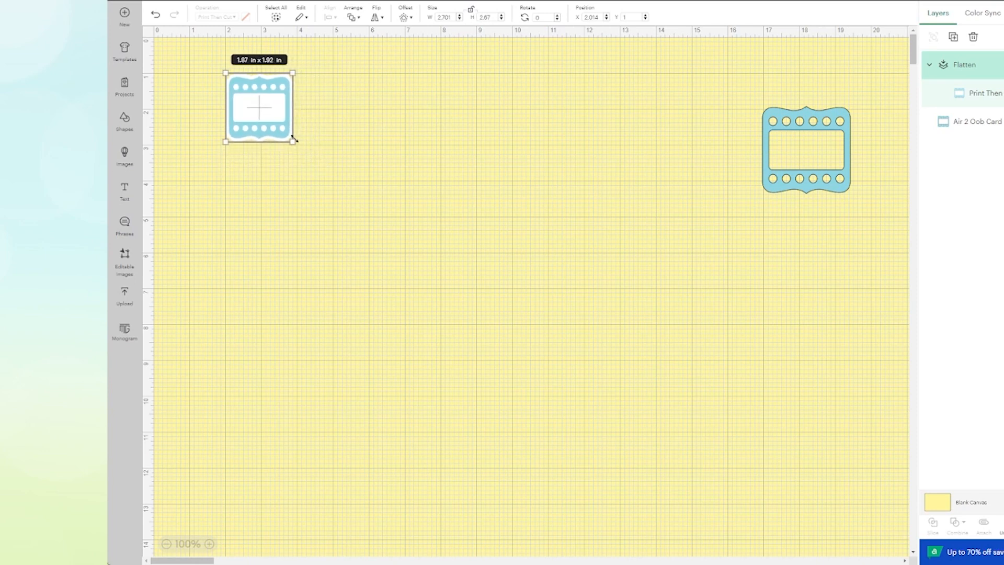
pyautogui.moveTo(293, 141); pyautogui.dragTo(302, 107)
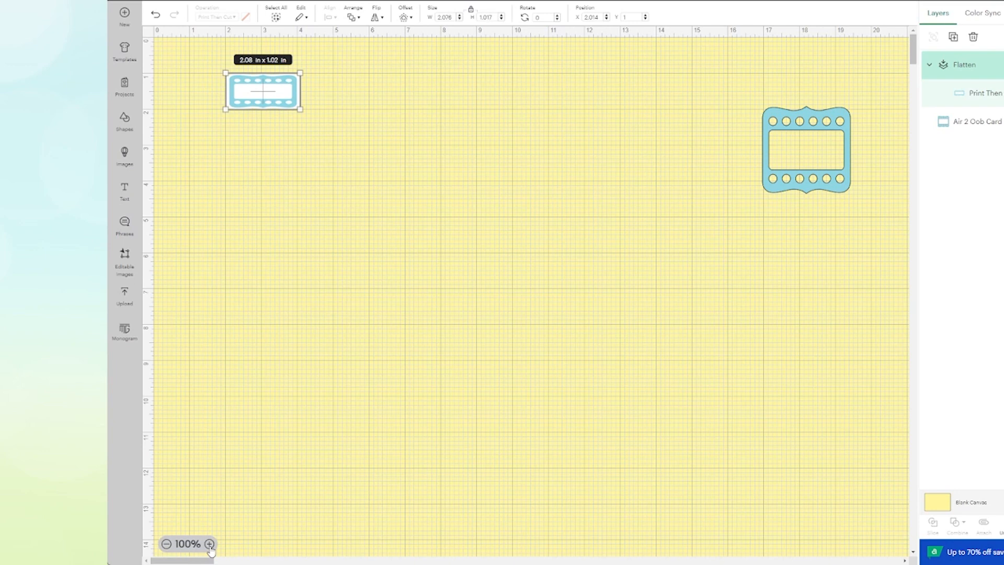
# - Shrink the label to about 1.05 × 0.52 in and move it to the right
pyautogui.click(209, 543)
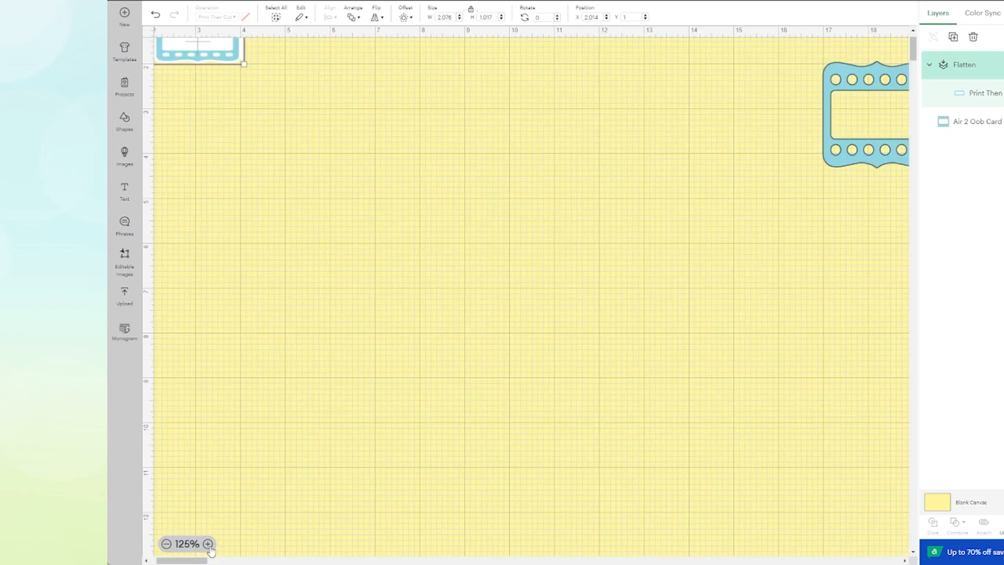
pyautogui.click(208, 544)
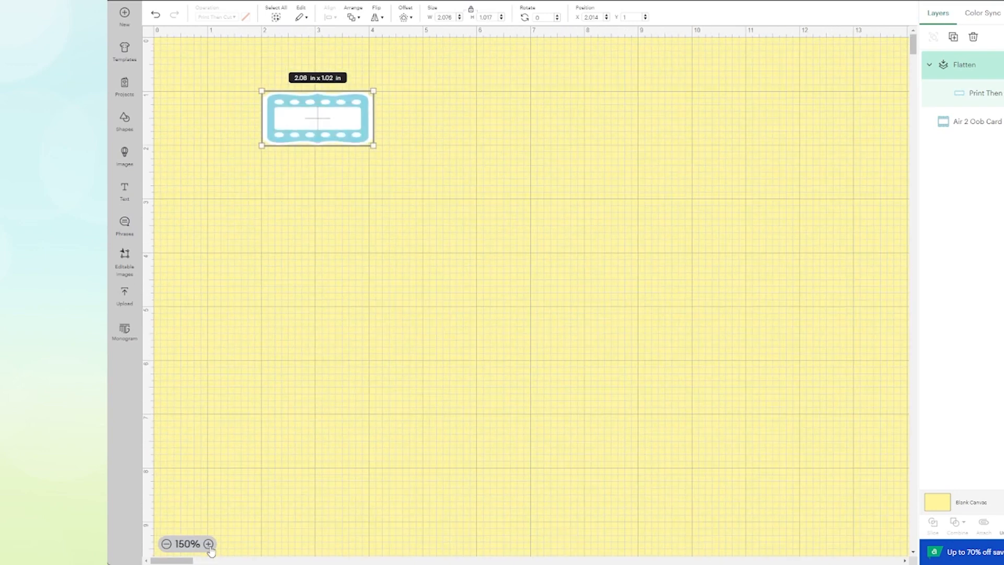
pyautogui.click(209, 544)
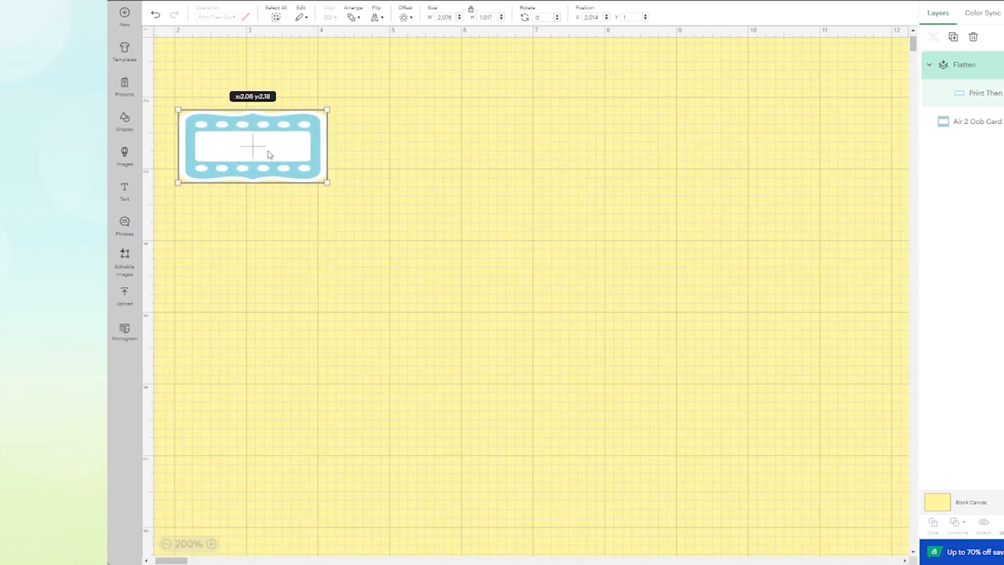
pyautogui.moveTo(252, 146); pyautogui.dragTo(248, 159)
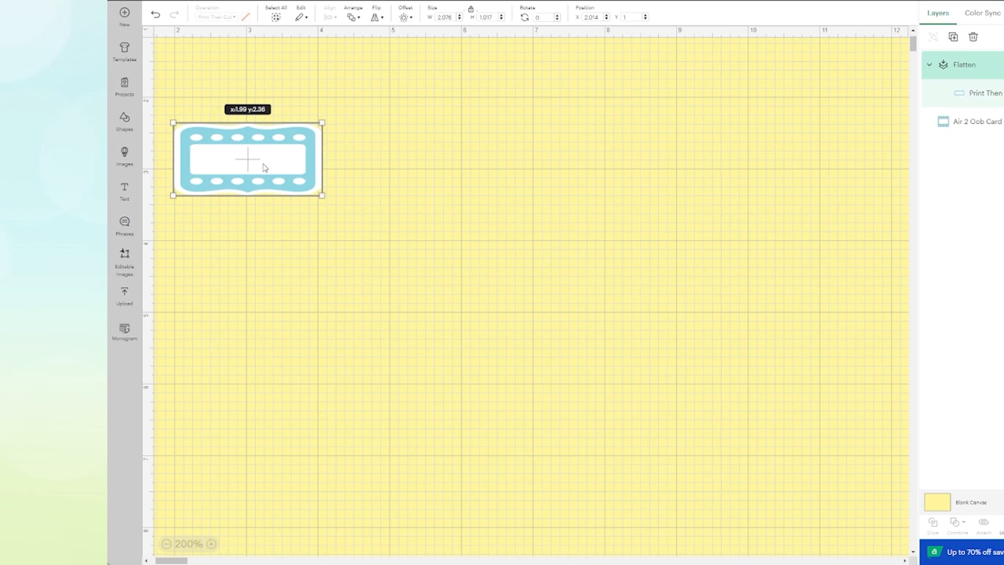
pyautogui.moveTo(249, 159); pyautogui.dragTo(250, 159)
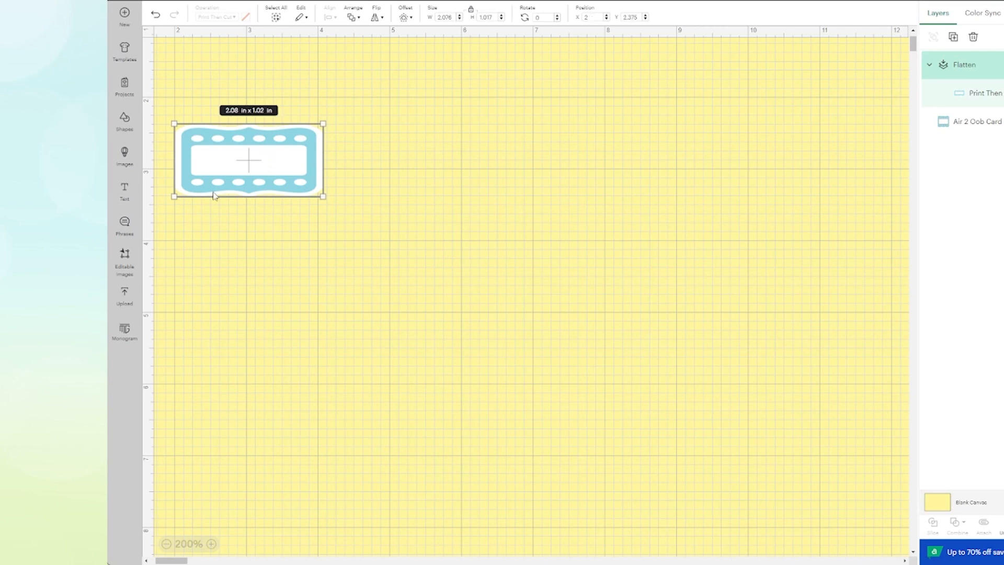
pyautogui.moveTo(270, 182)
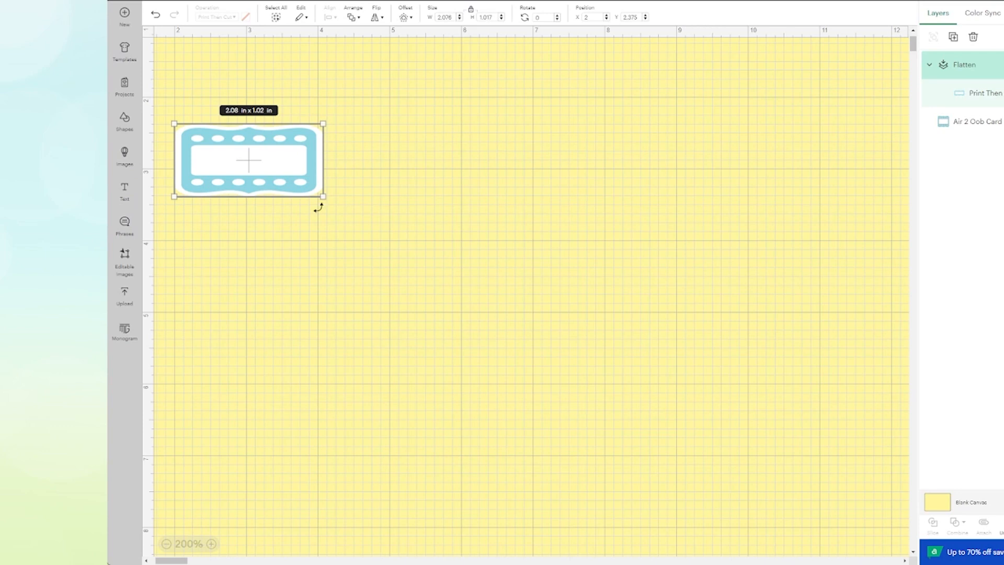
pyautogui.moveTo(323, 196); pyautogui.dragTo(291, 180)
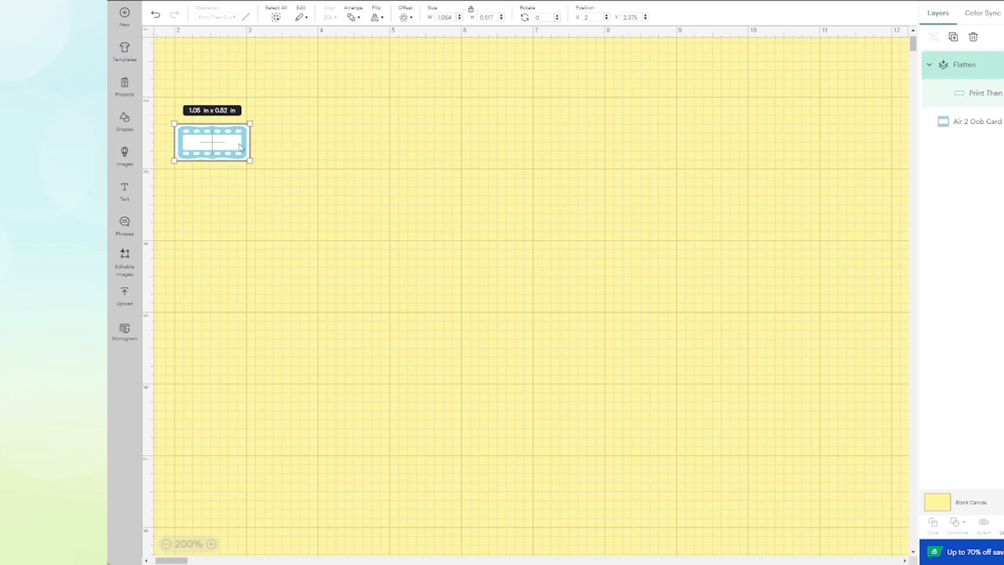
pyautogui.moveTo(211, 141); pyautogui.dragTo(373, 114)
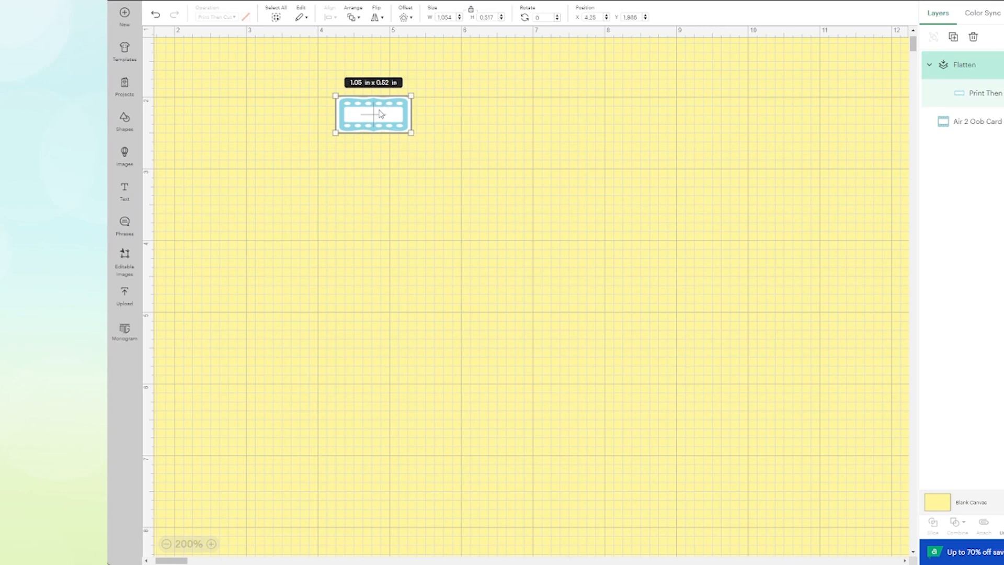
pyautogui.moveTo(296, 253)
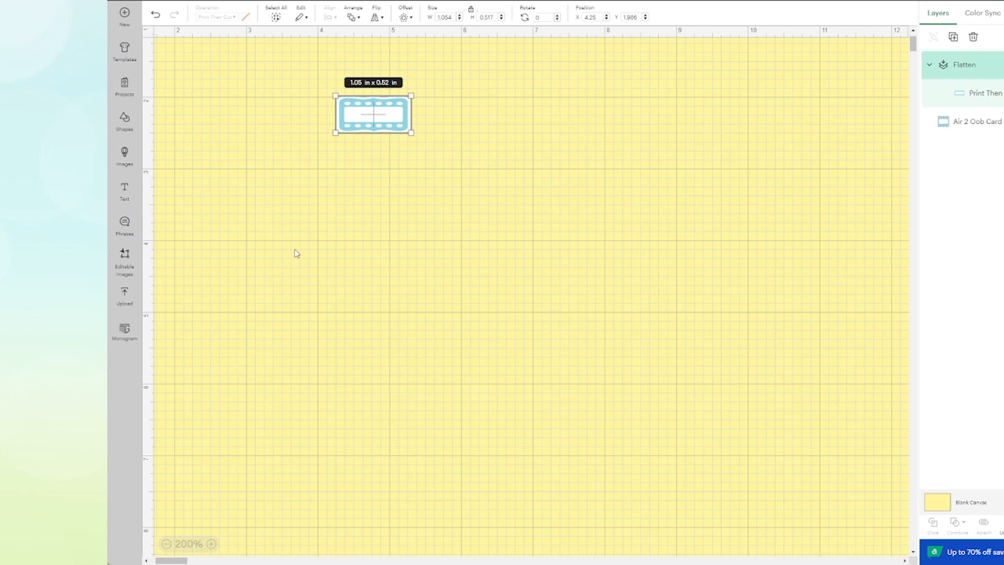
pyautogui.moveTo(125, 291)
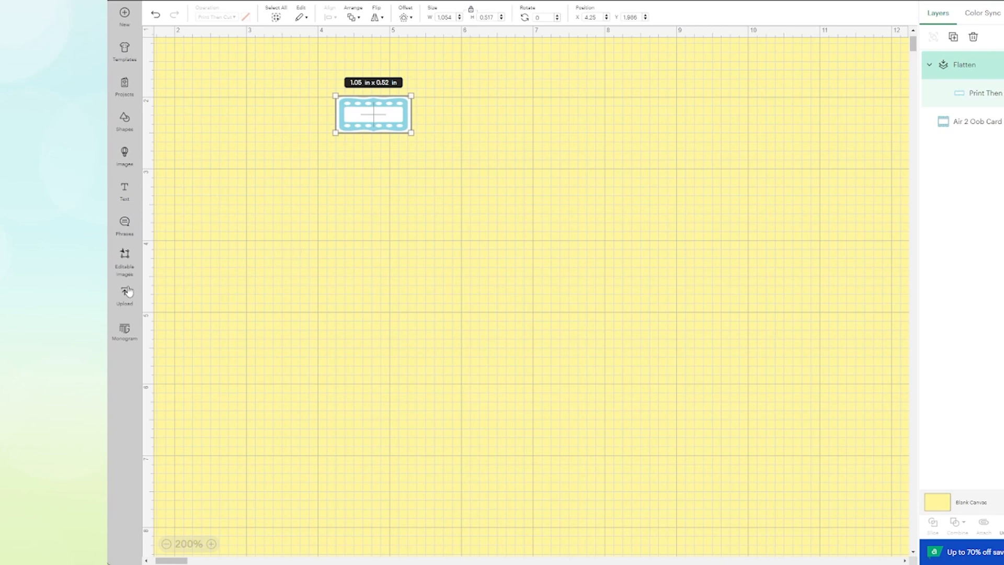
# - Browse the previously uploaded images looking for the gnome
pyautogui.click(125, 293)
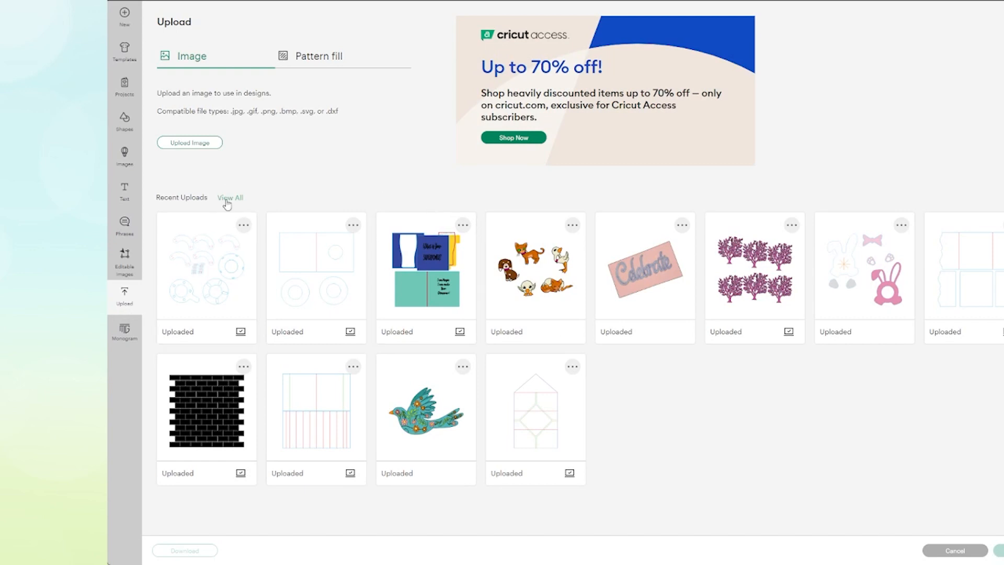
pyautogui.click(229, 198)
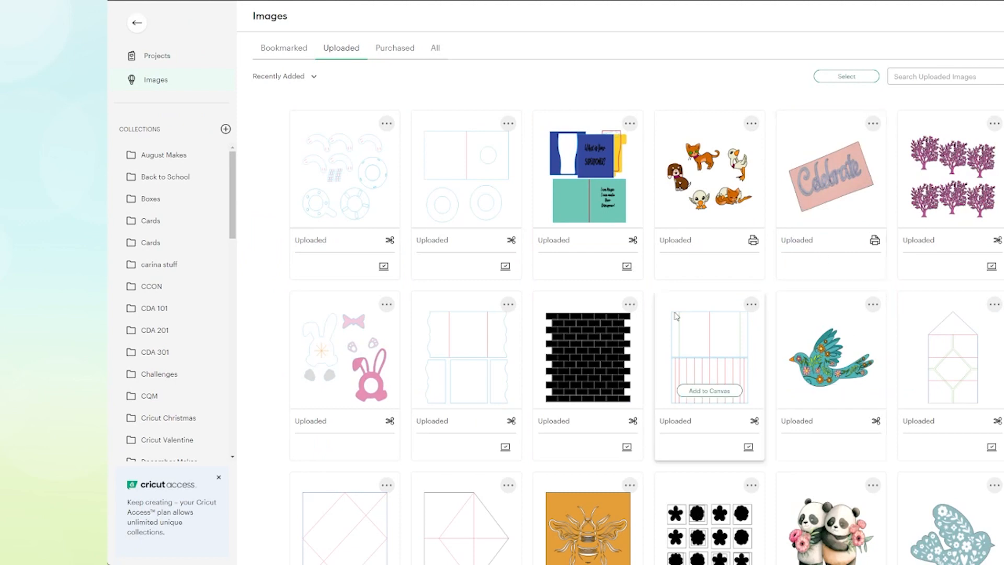
pyautogui.scroll(-3)
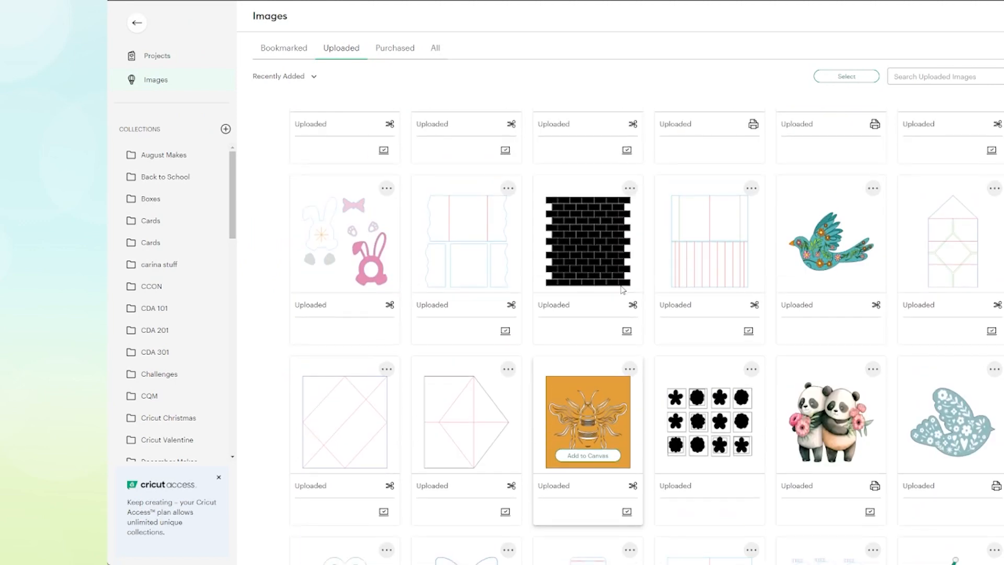
pyautogui.scroll(-3)
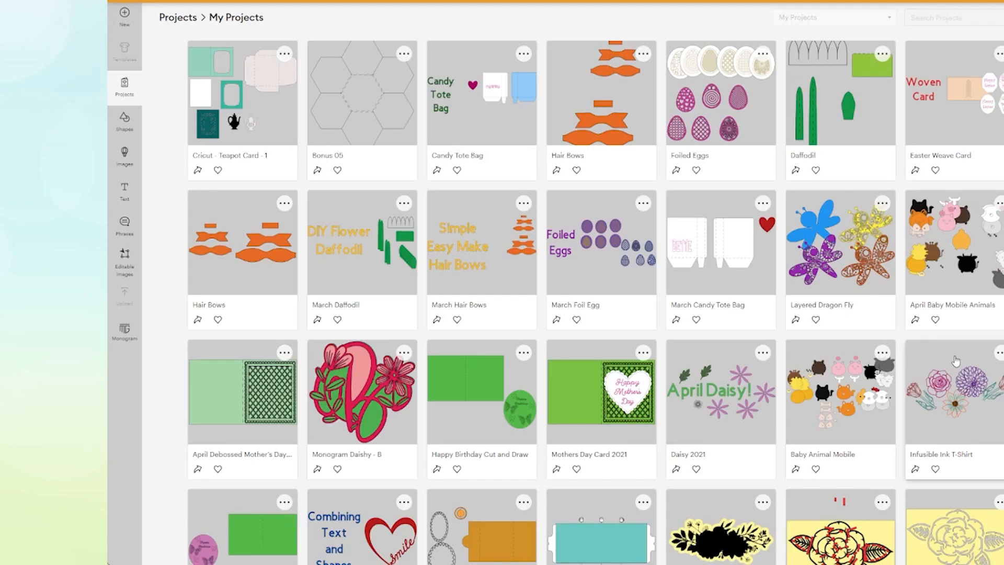
pyautogui.moveTo(715, 382)
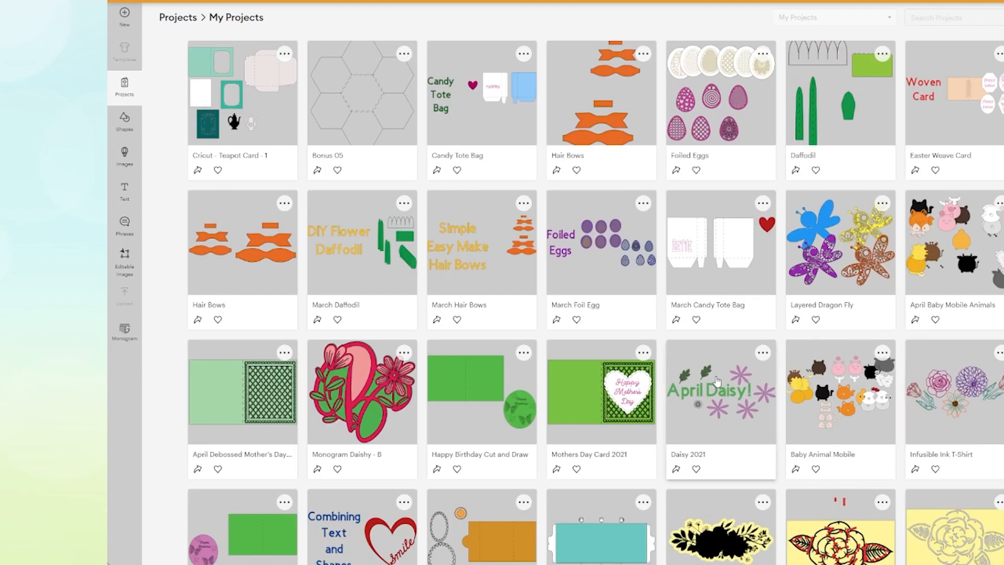
pyautogui.scroll(-3)
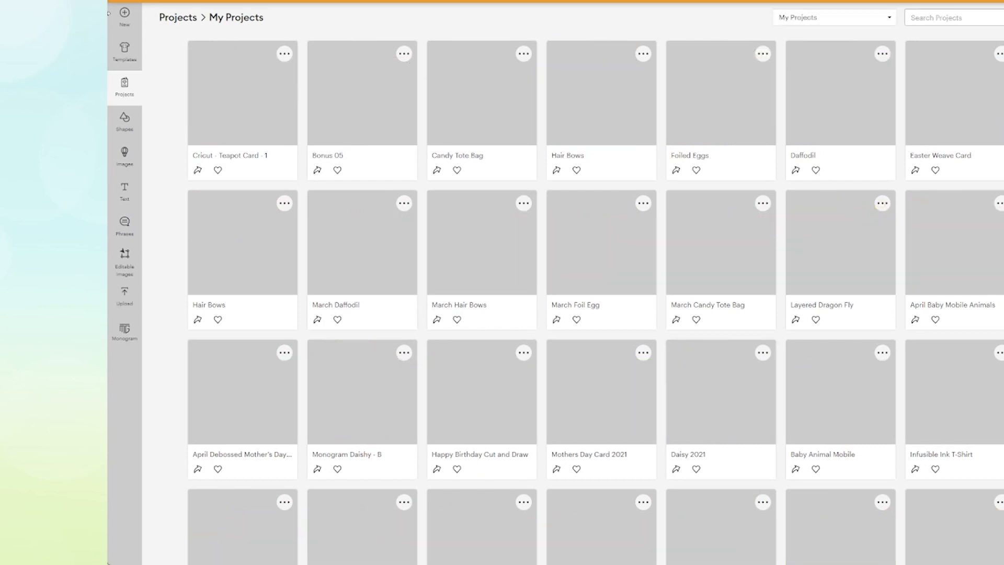
pyautogui.click(832, 18)
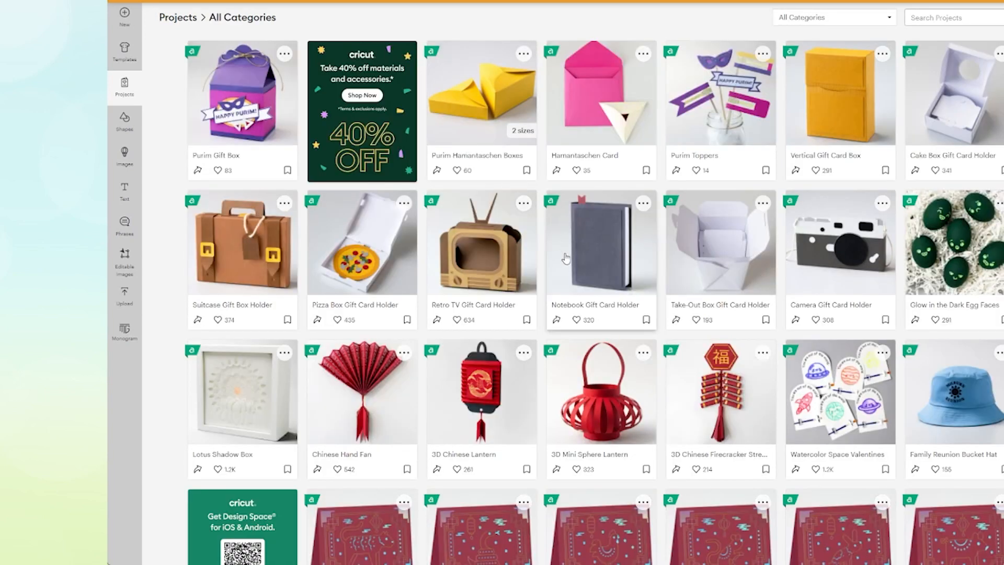
pyautogui.scroll(-3)
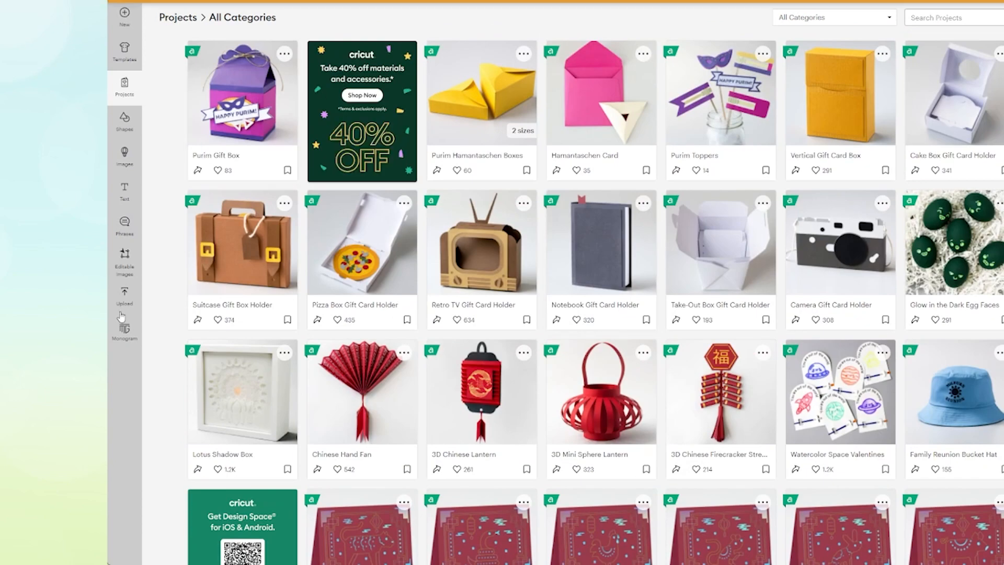
# - Add the green-striped gnome from the uploaded images to the canvas
pyautogui.click(123, 295)
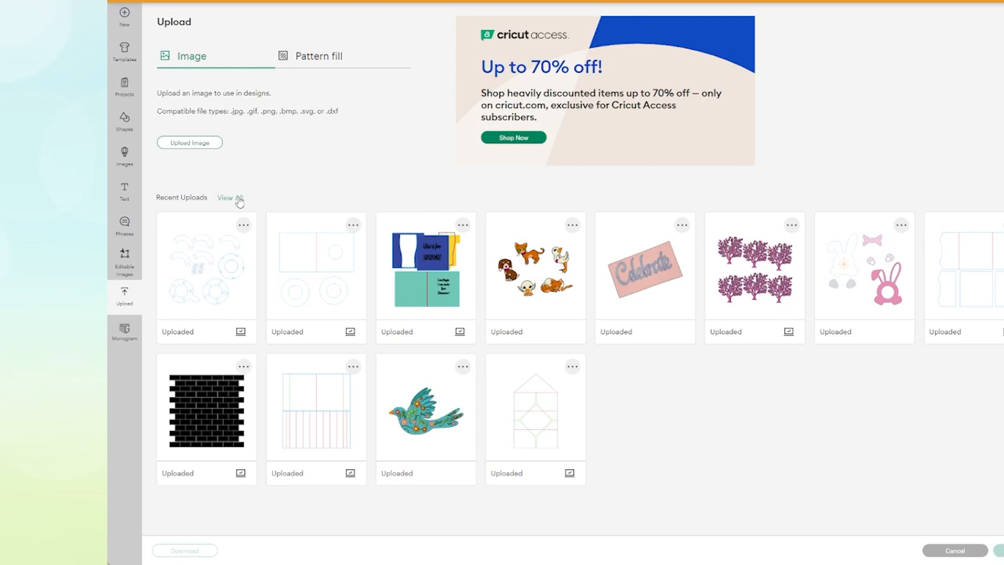
pyautogui.click(229, 199)
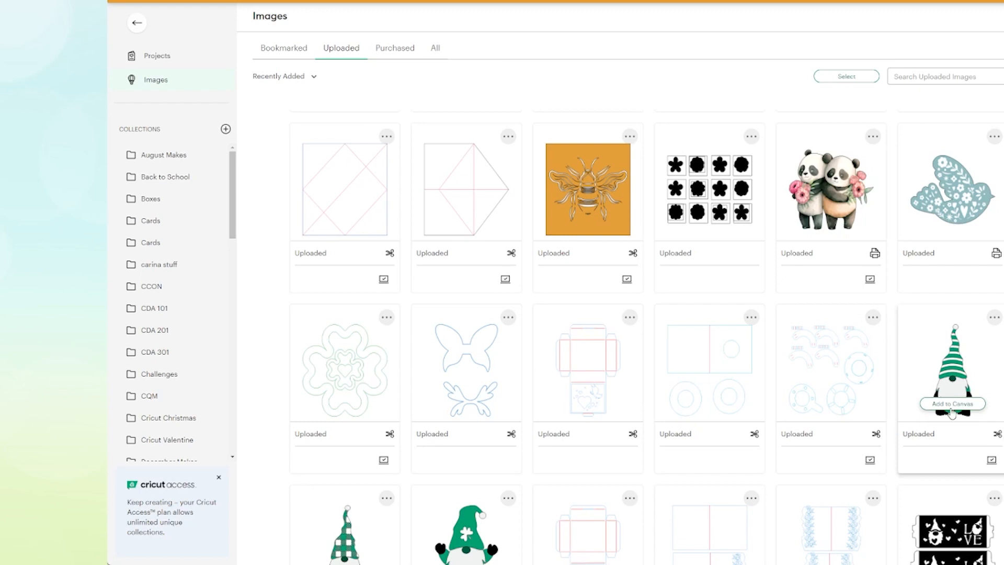
pyautogui.click(952, 404)
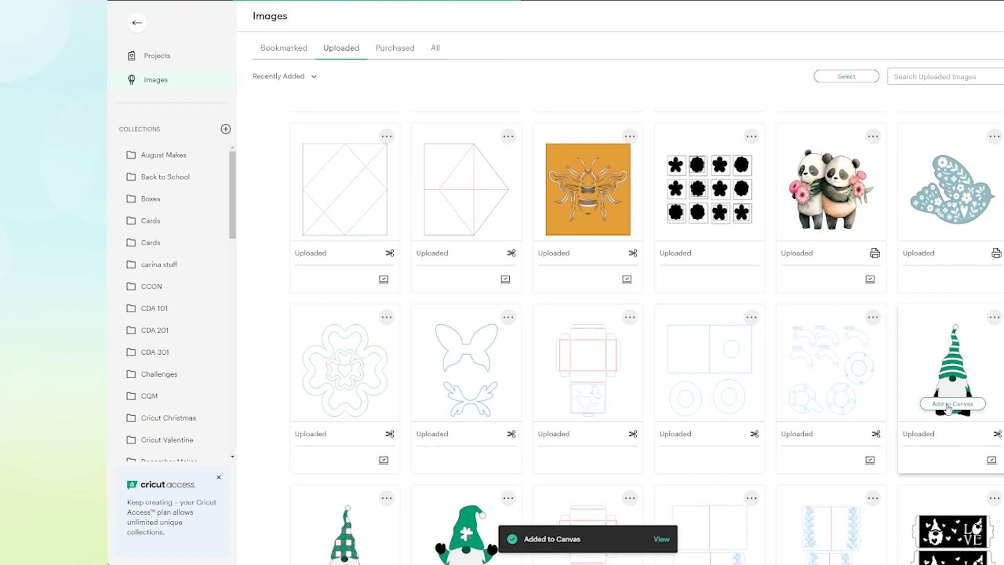
pyautogui.moveTo(630, 557)
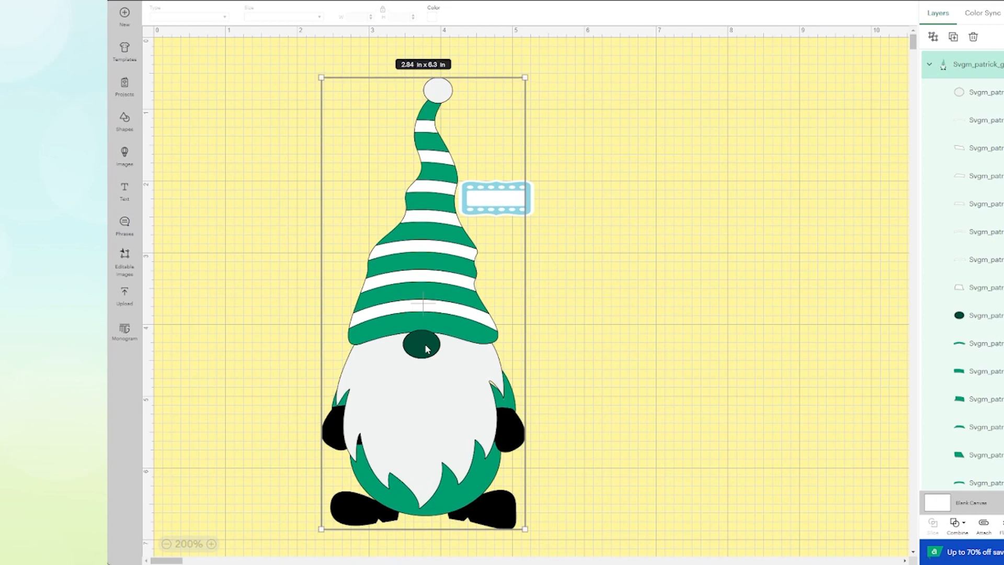
pyautogui.moveTo(561, 525)
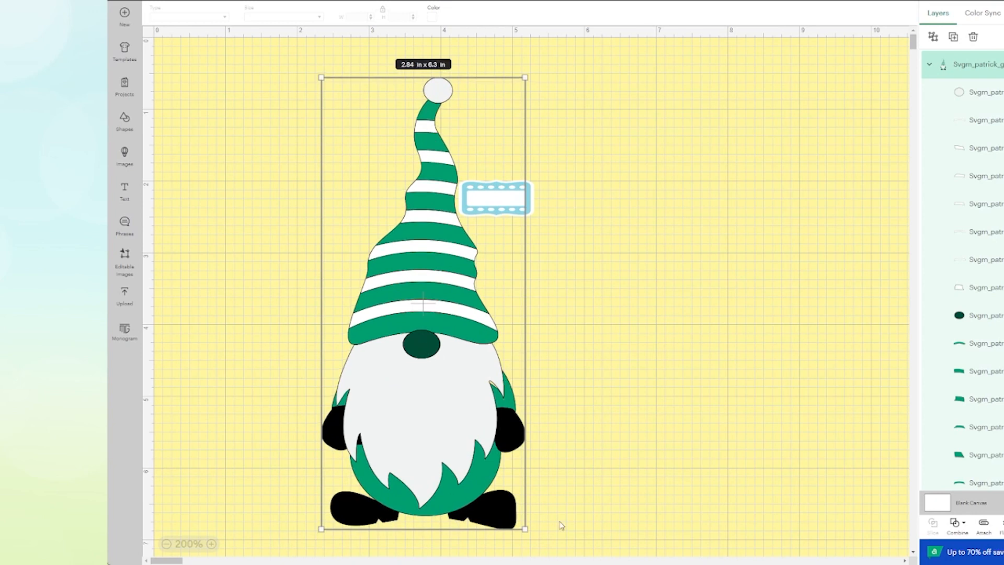
# - Resize the gnome to about 0.65 × 1.43 in beside the film-frame label
pyautogui.moveTo(524, 527); pyautogui.dragTo(512, 501)
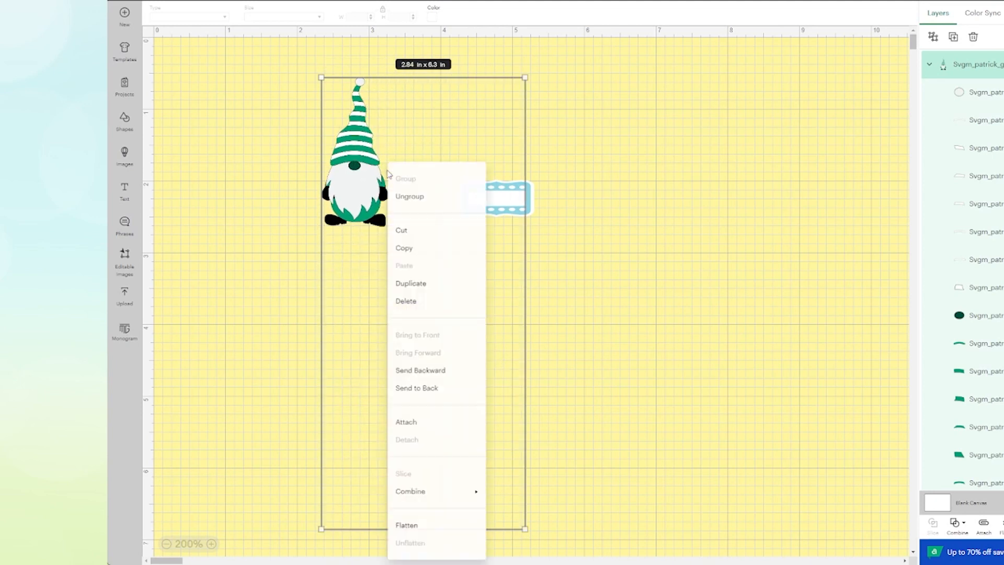
pyautogui.click(289, 255)
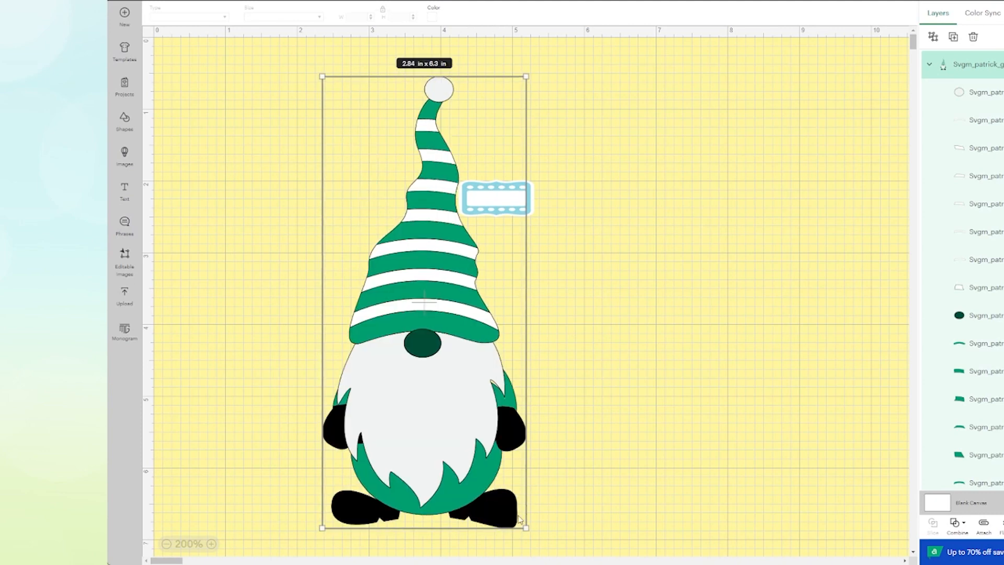
pyautogui.moveTo(467, 414)
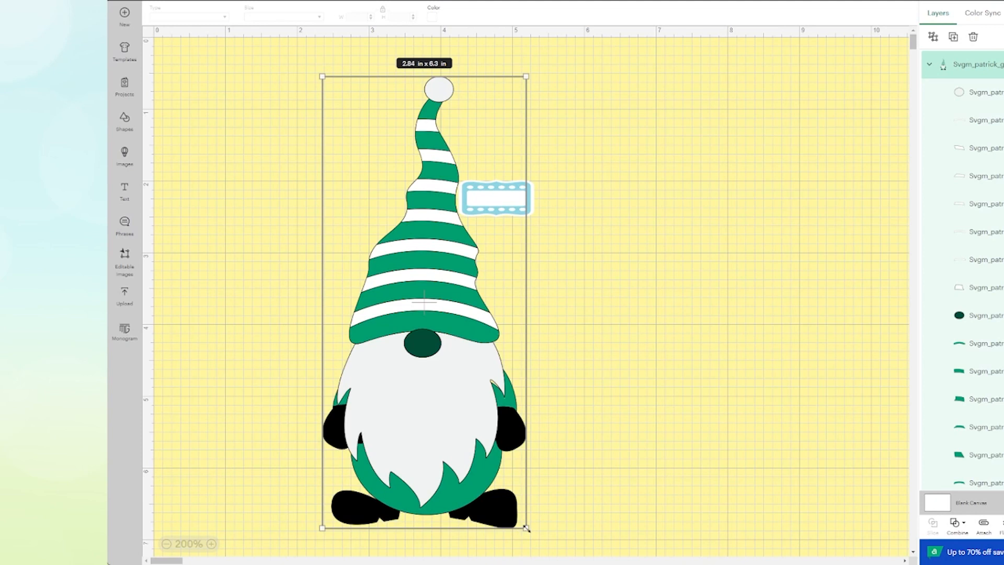
pyautogui.moveTo(528, 529); pyautogui.dragTo(352, 136)
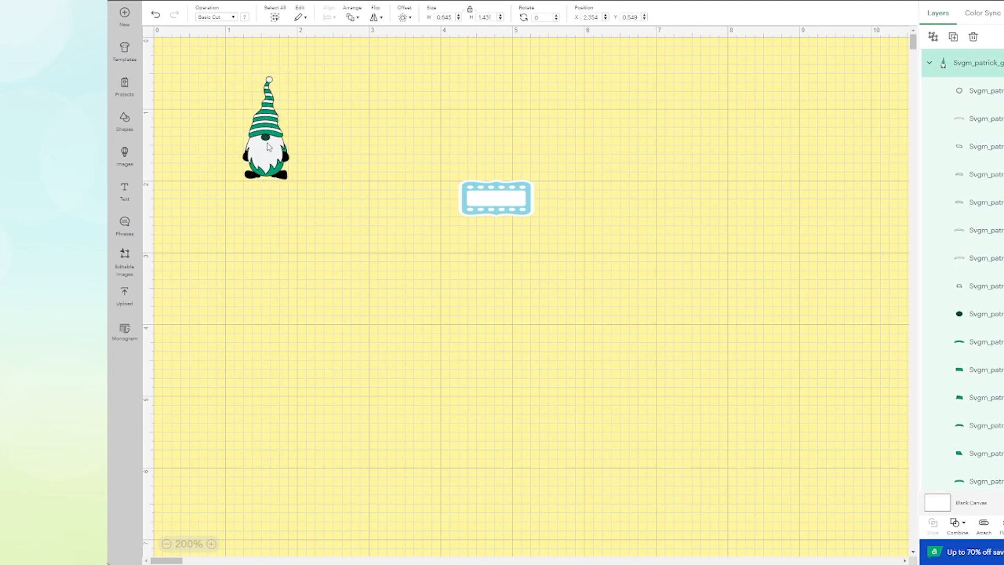
pyautogui.click(264, 144)
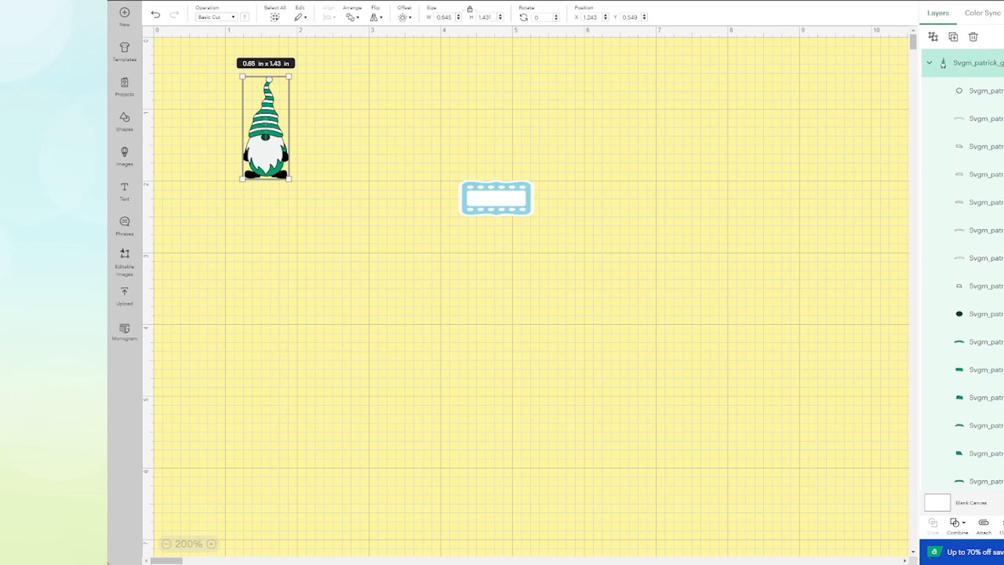
pyautogui.moveTo(370, 68)
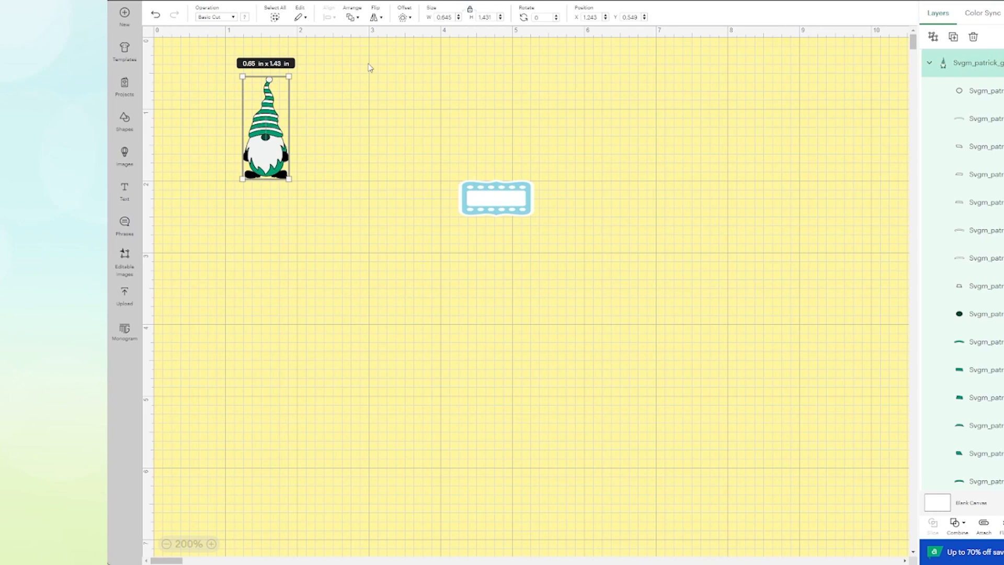
# - Apply a 0.125-inch rounded, welded offset around the gnome, making it about 0.9 × 1.68 in
pyautogui.click(404, 16)
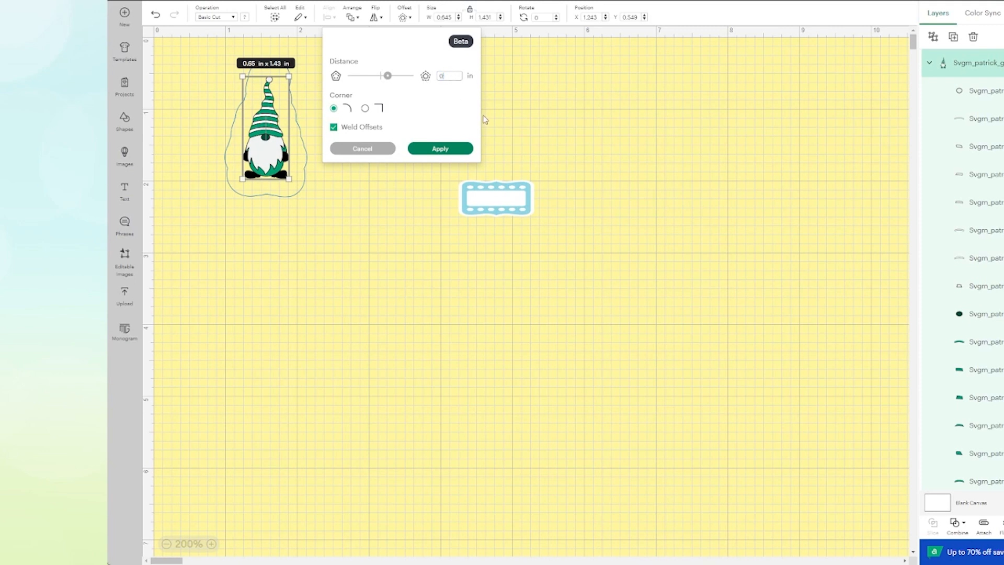
pyautogui.write('0.125')
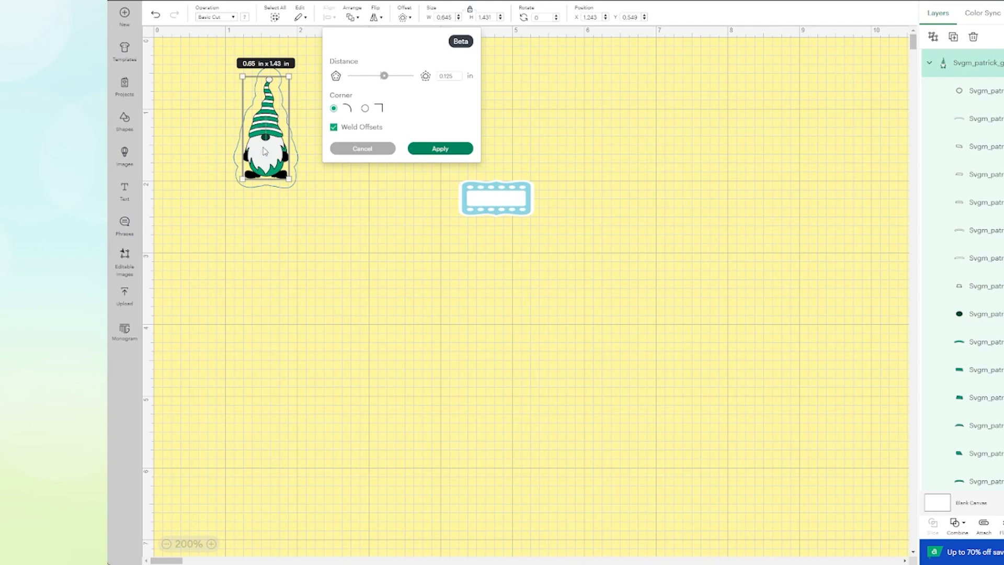
pyautogui.moveTo(434, 140)
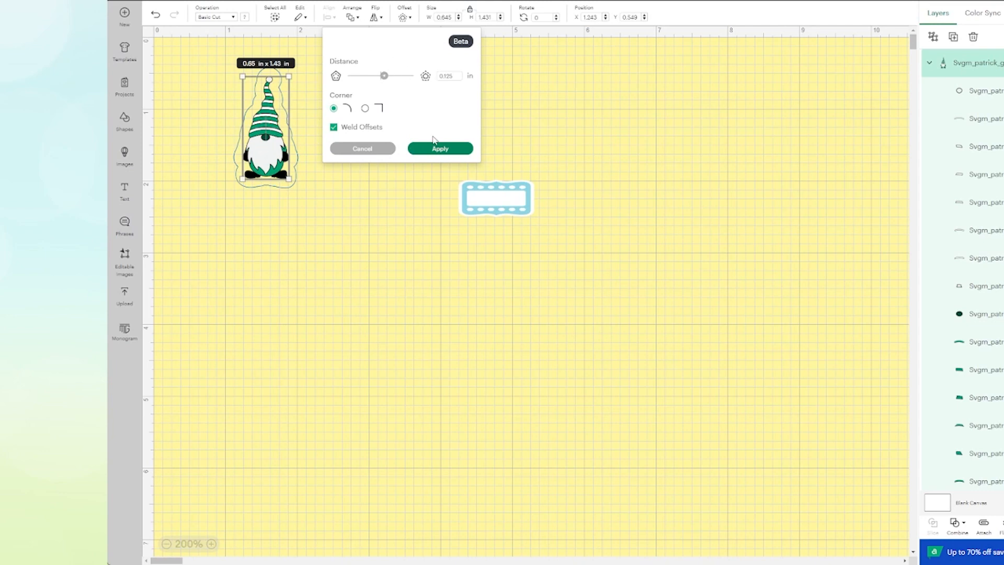
pyautogui.click(440, 148)
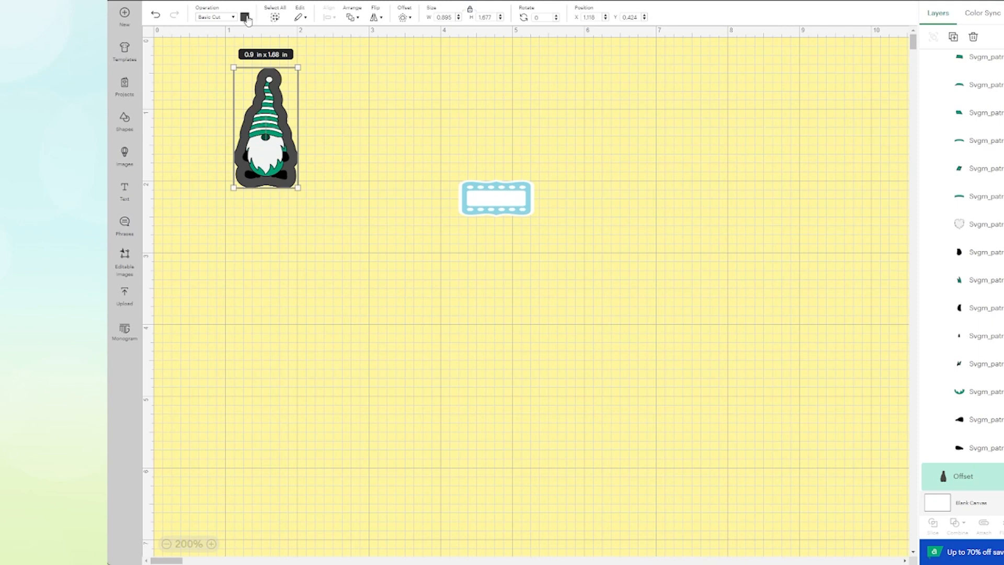
# - Colour the gnome's offset border white and move the sticker toward the canvas centre
pyautogui.click(246, 17)
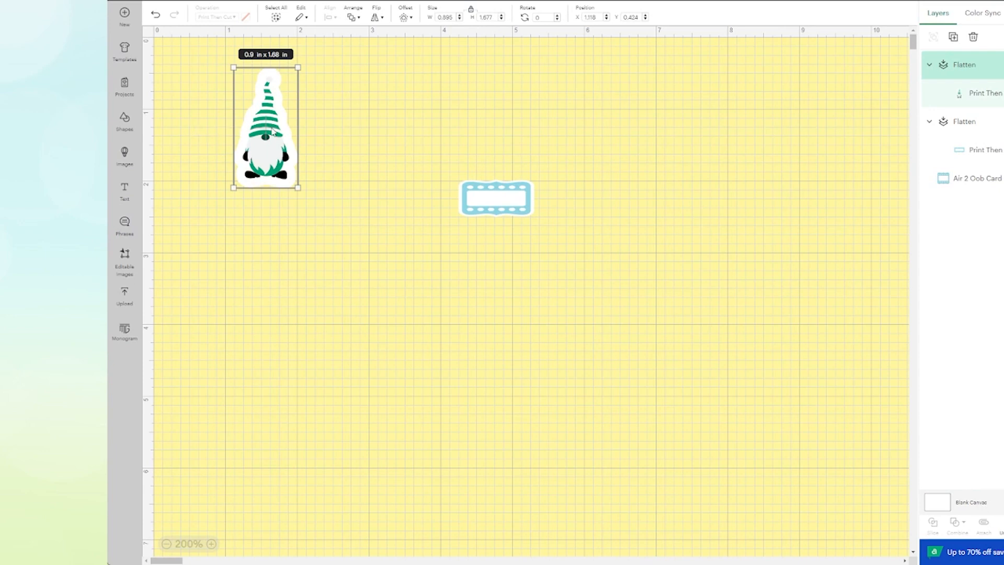
pyautogui.moveTo(264, 124); pyautogui.dragTo(312, 230)
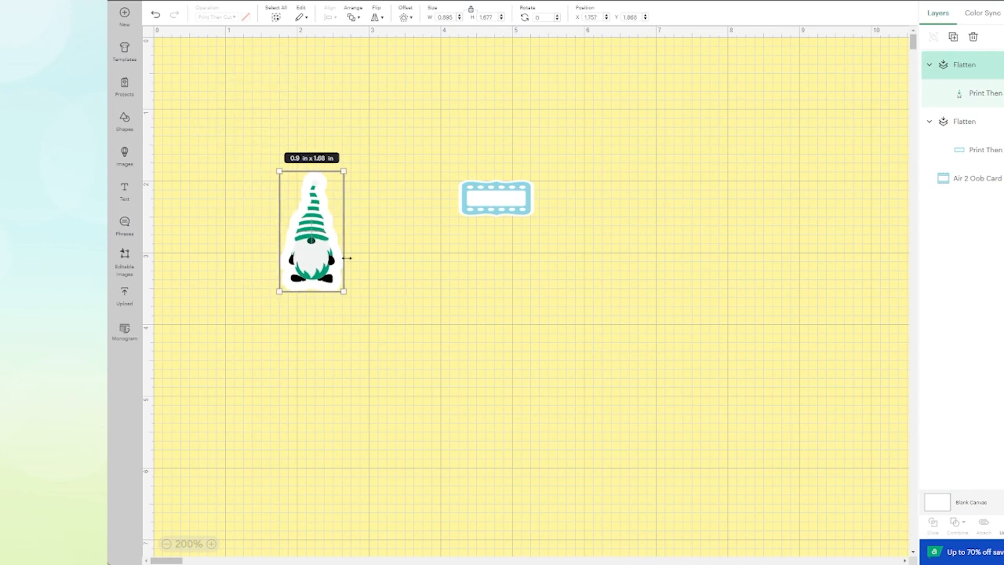
pyautogui.moveTo(310, 263)
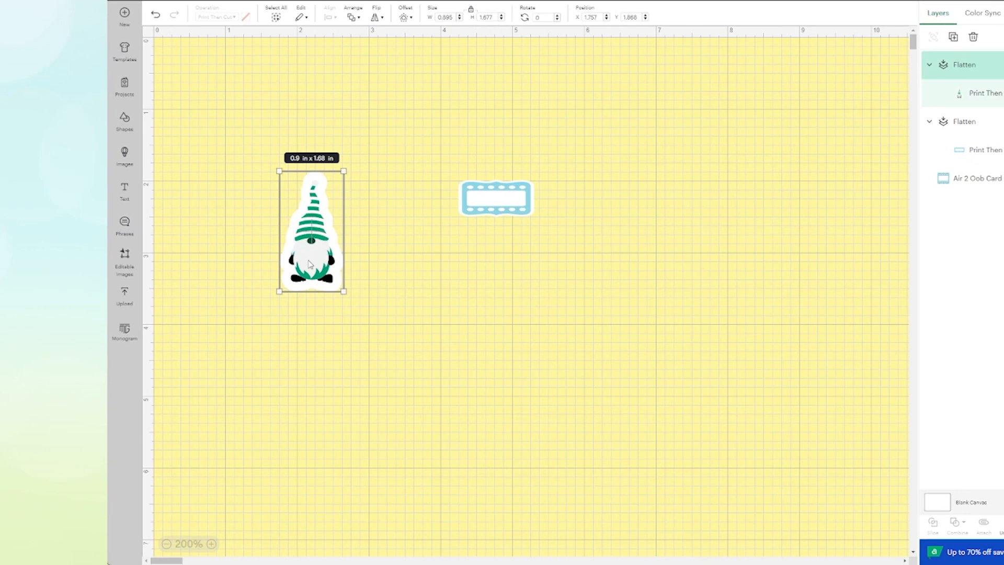
pyautogui.moveTo(309, 266)
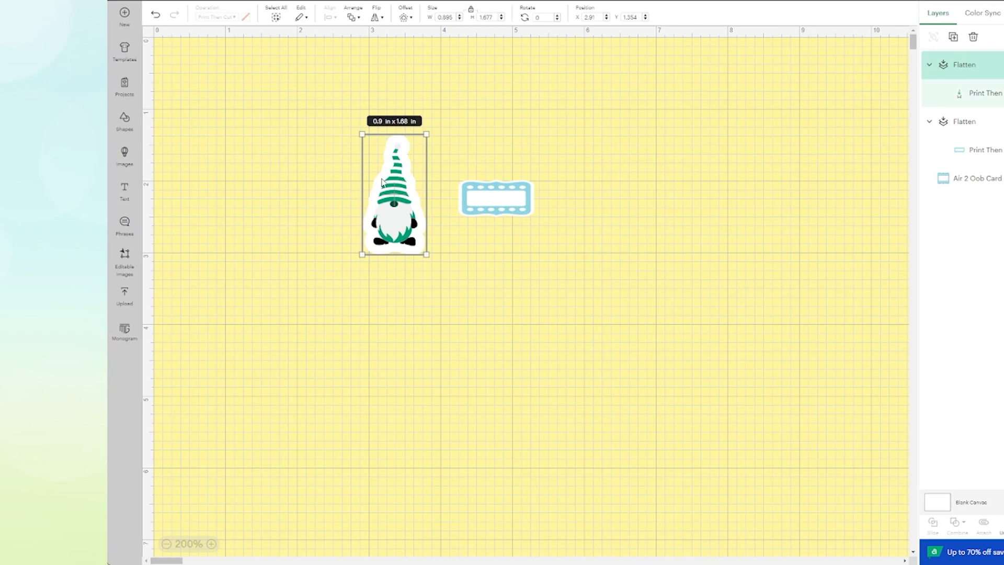
# - Drag the flattened gnome sticker left to about X 1.146, Y 1.257 and select it
pyautogui.moveTo(394, 192); pyautogui.dragTo(256, 154)
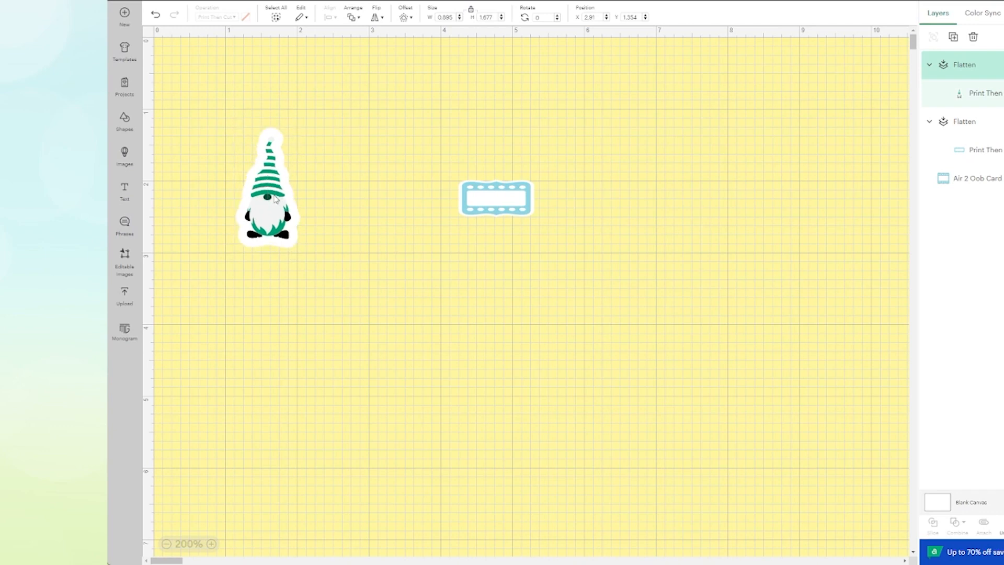
pyautogui.click(268, 198)
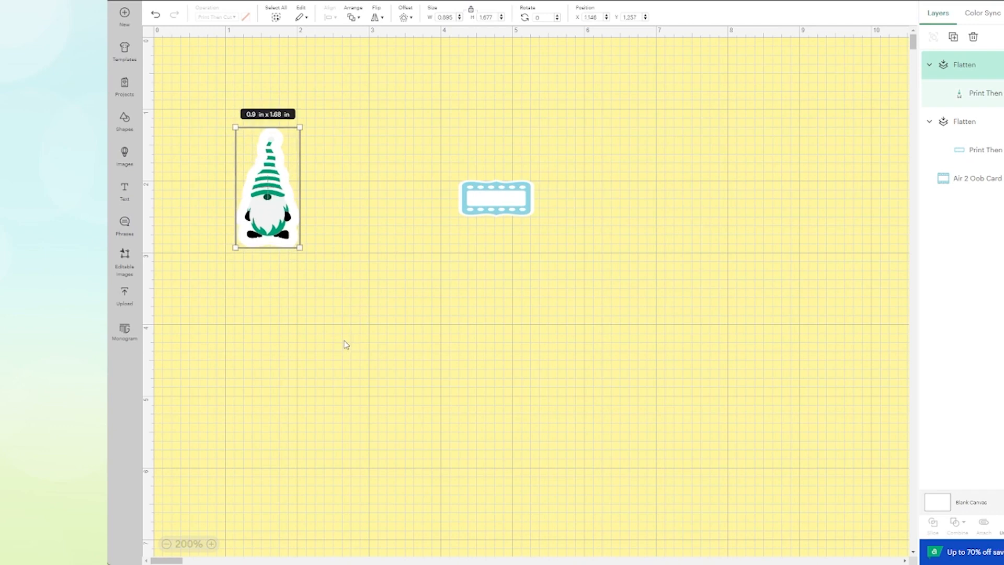
pyautogui.moveTo(348, 338)
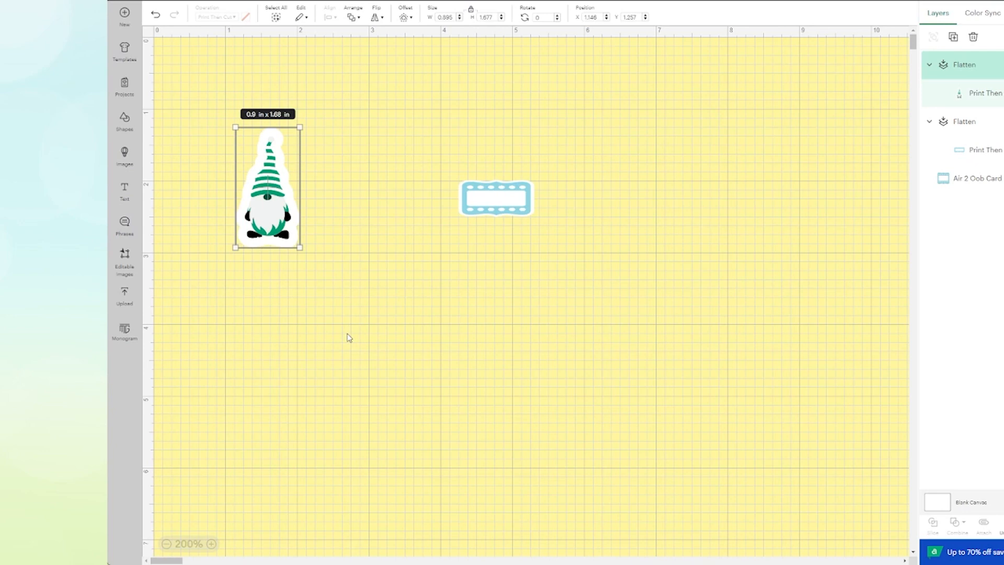
pyautogui.moveTo(341, 210)
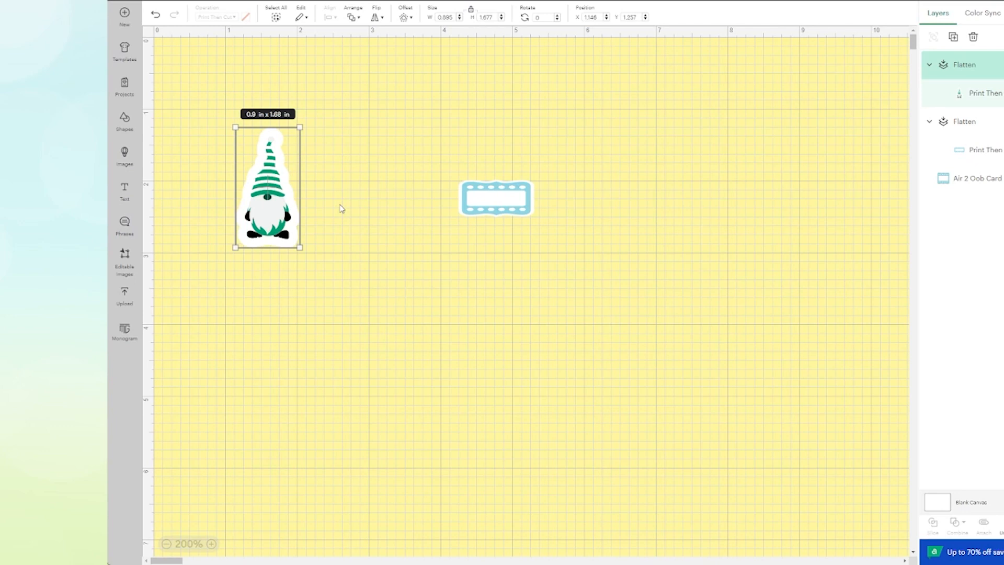
pyautogui.moveTo(365, 146)
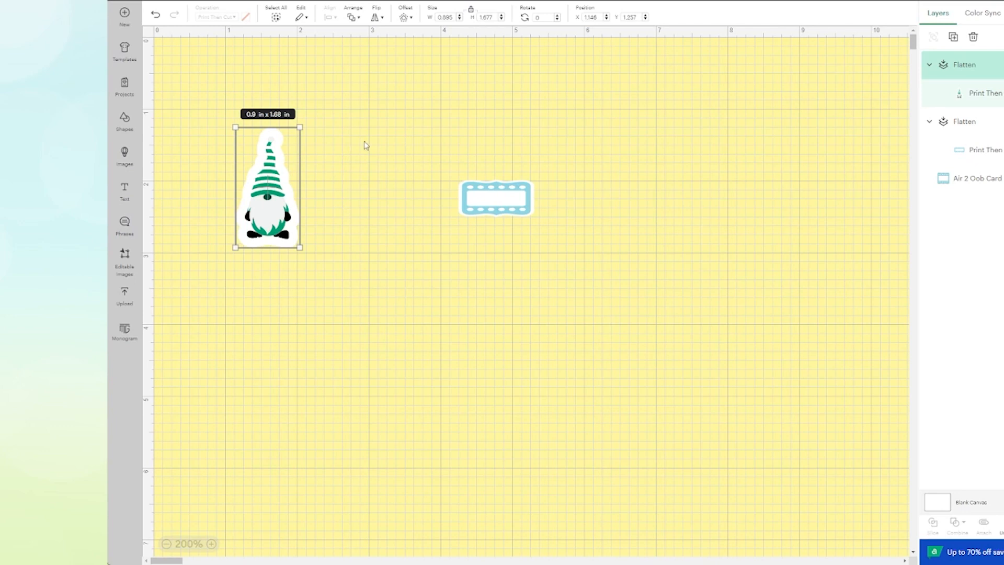
pyautogui.moveTo(363, 130)
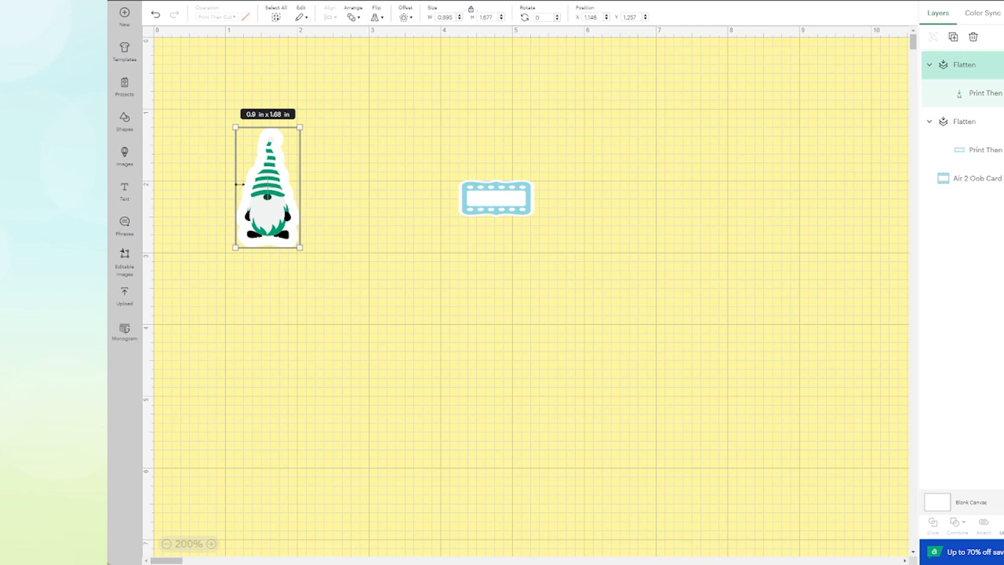
pyautogui.moveTo(358, 232)
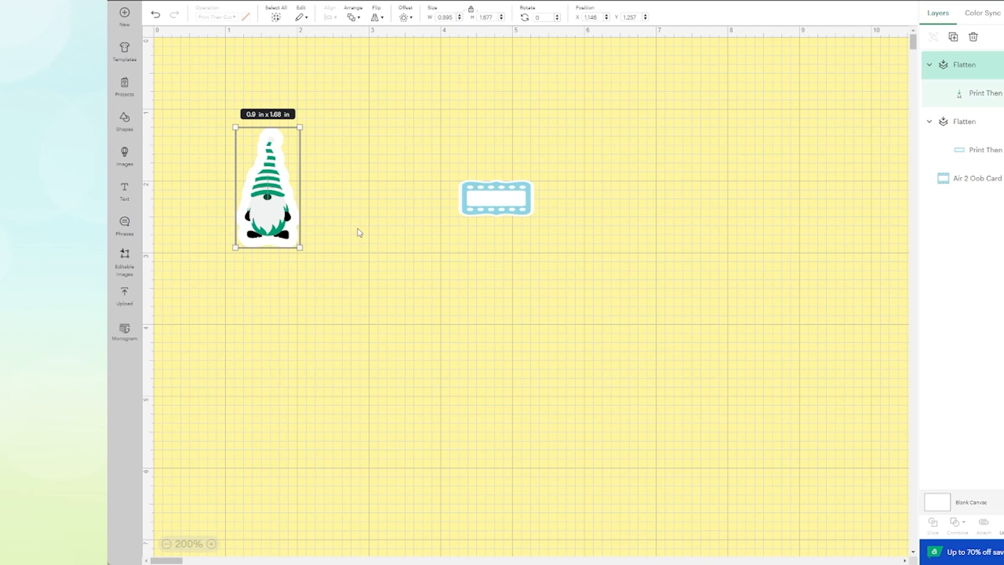
pyautogui.moveTo(357, 230)
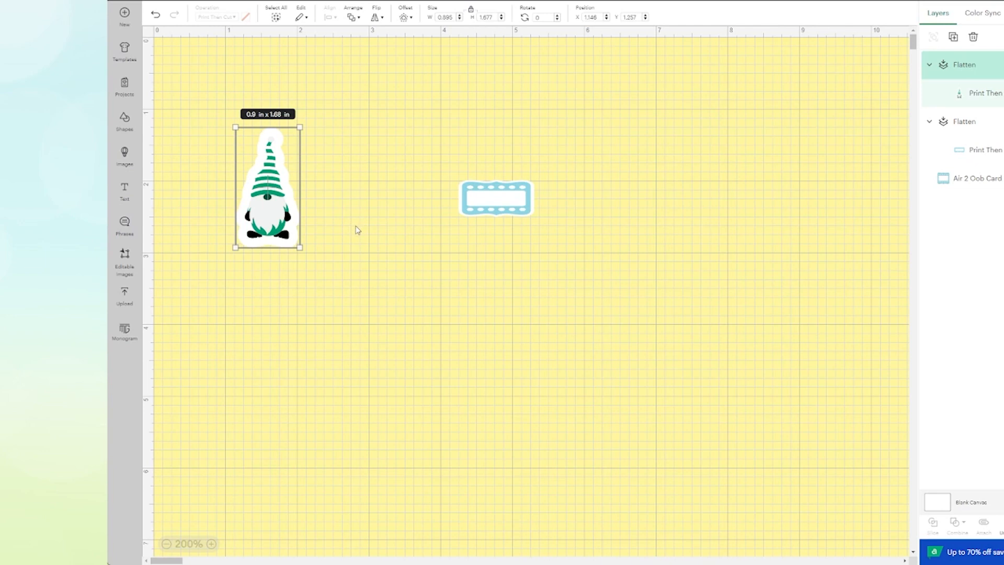